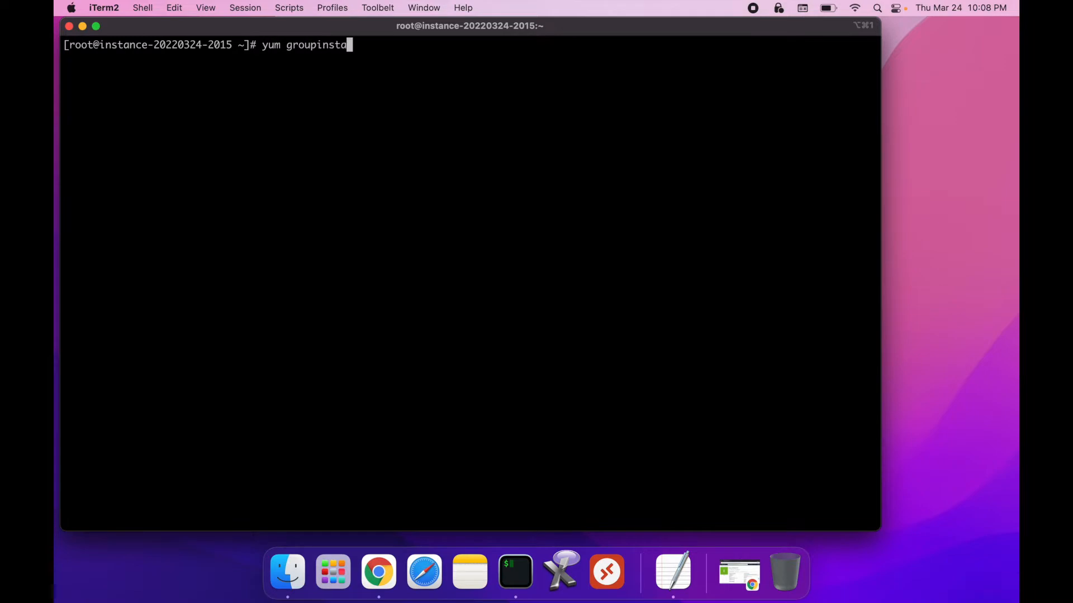
Install the "Server with GUI" package group with yum groupinstall.
text(ll "Server with)
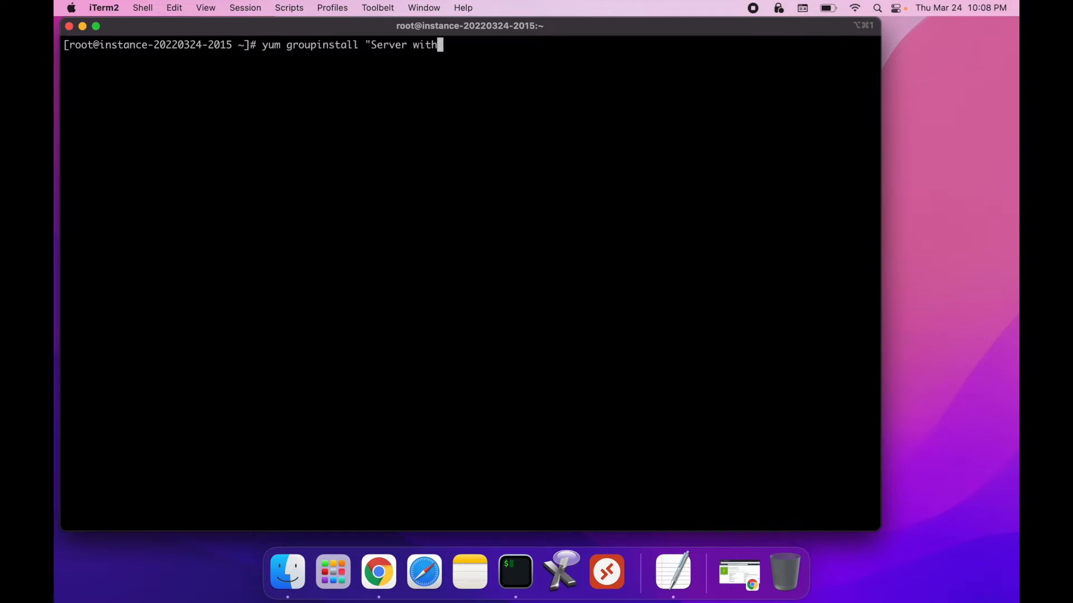
key(Return)
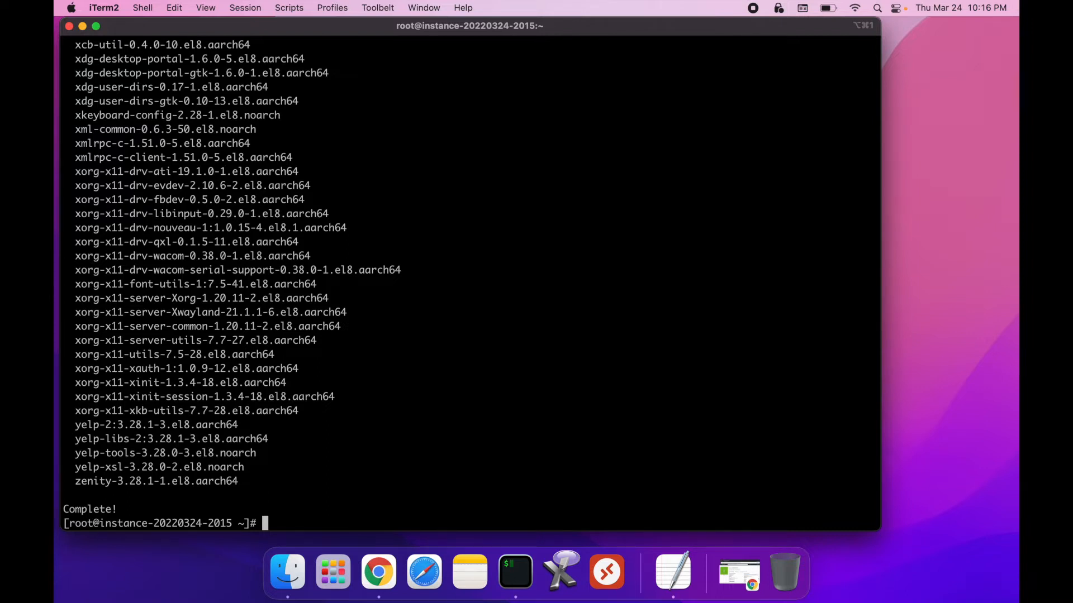
Make graphical.target the default boot target with sudo systemctl set-default graphical, then clear the screen.
text(sud)
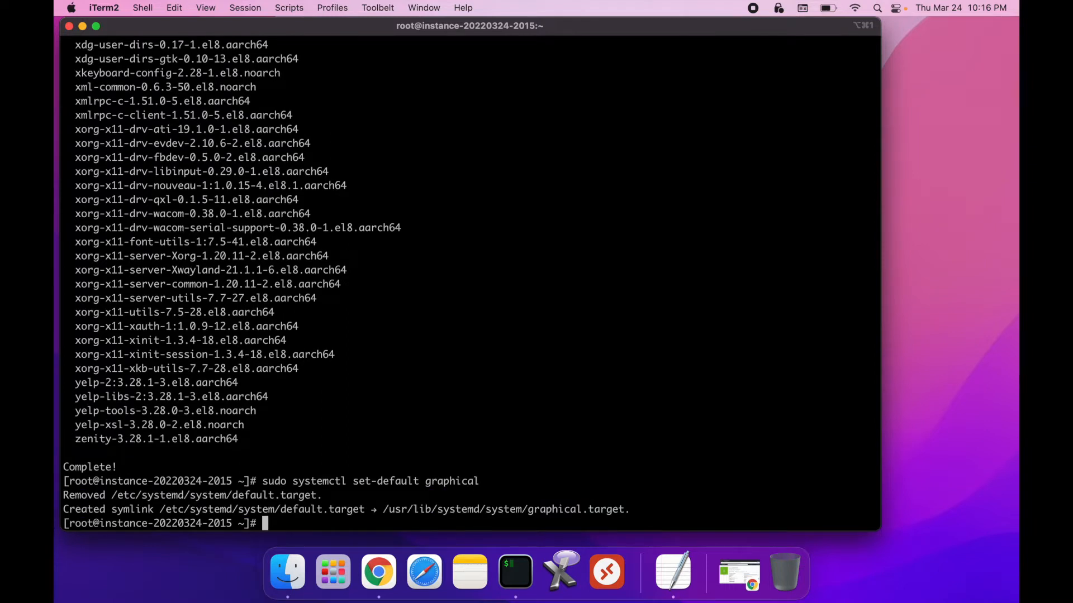
text(su)
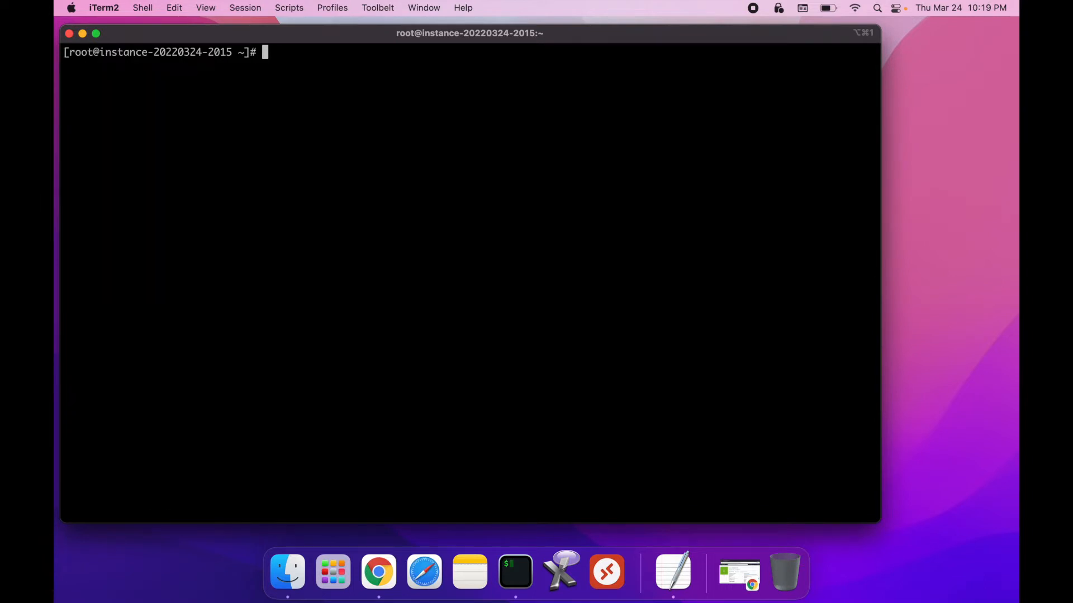
Uncomment WaylandEnable=false in /etc/gdm/custom.conf to force Xorg at login.
text(nano /etc/)
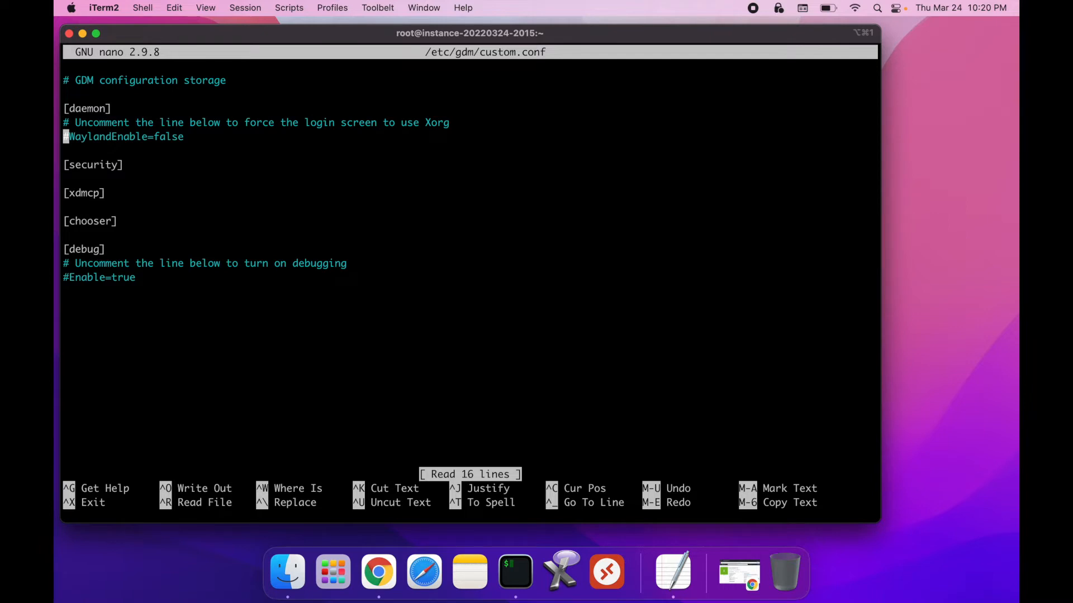
key(Delete)
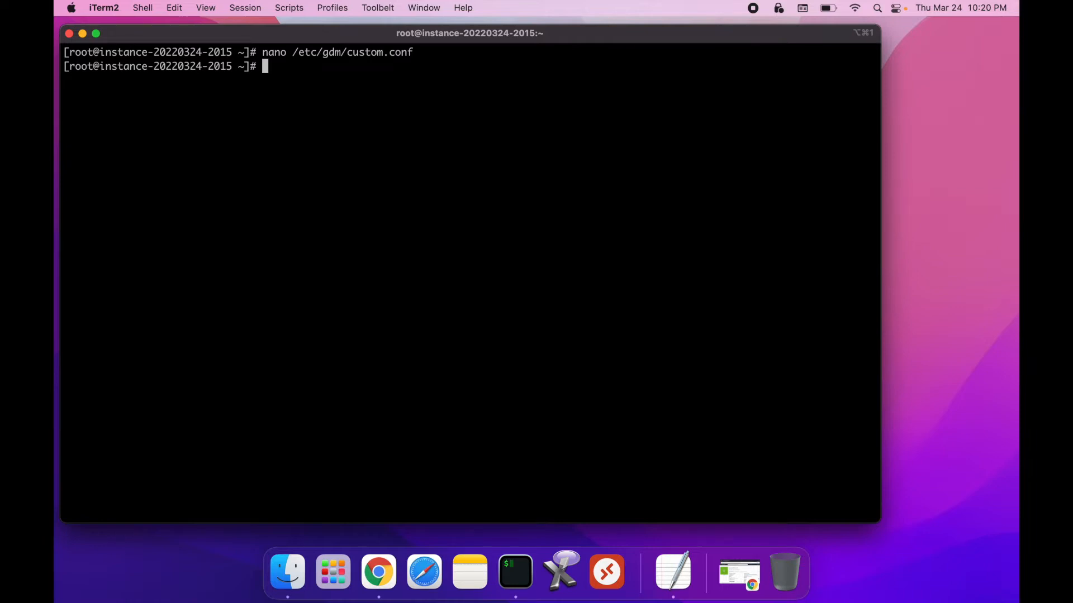
Install tigervnc-server and tigervnc-server-module with sudo yum install -y.
text(sudo yum install -y)
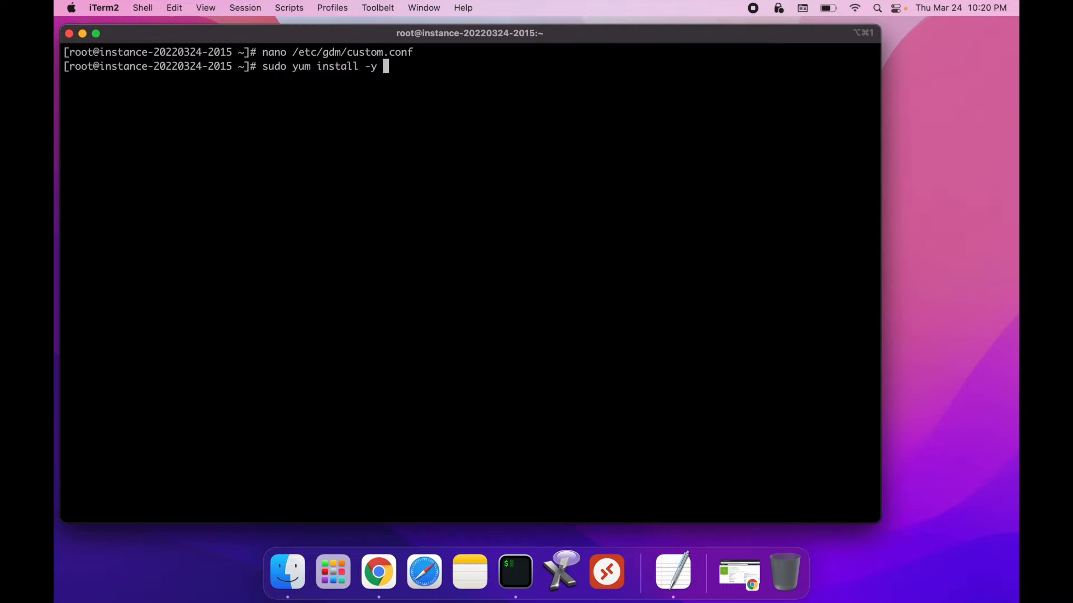
text(tigervnc-server)
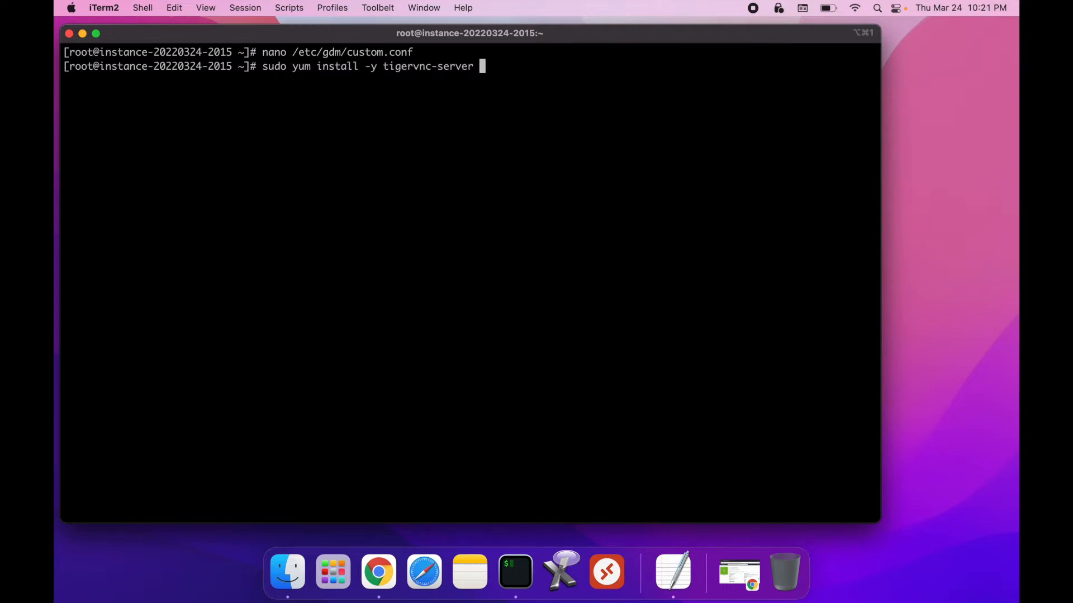
text(tigervnc-ser)
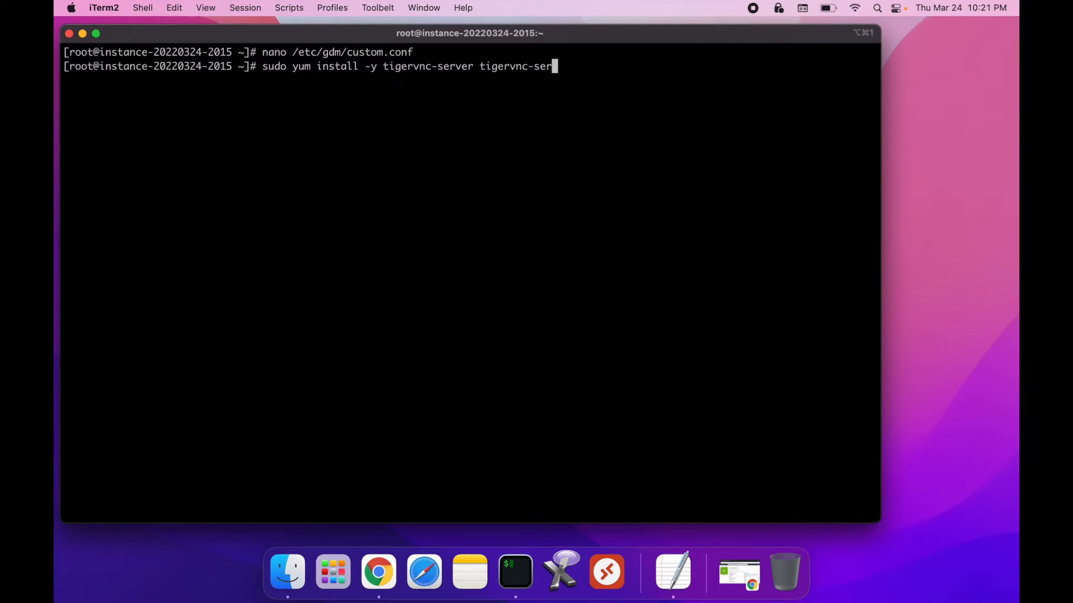
key(Return)
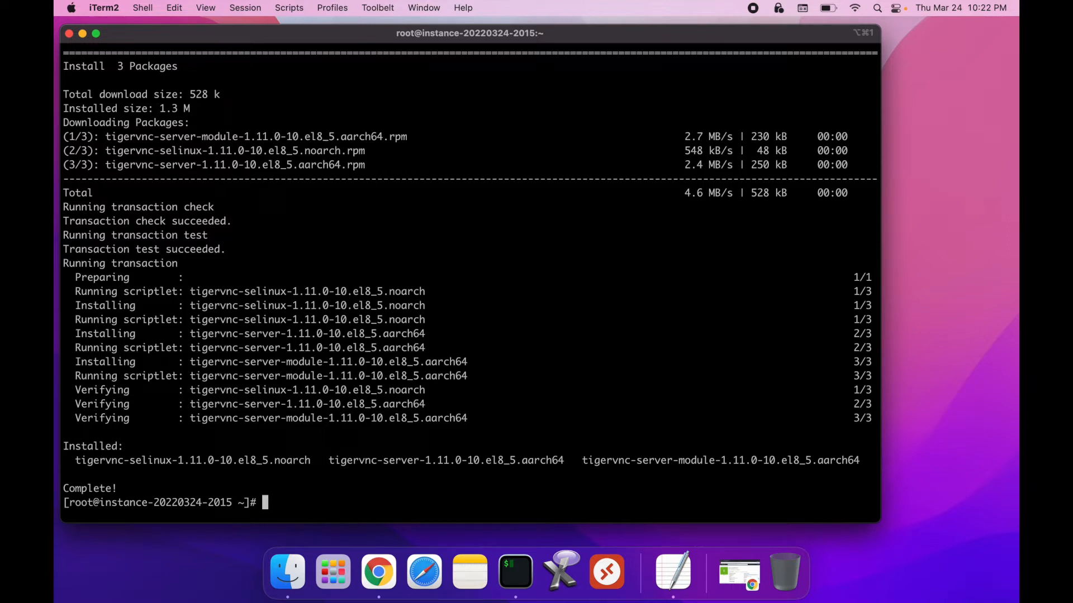
Set the VNC password with vncpasswd, answering n to the view-only prompt.
text(vncpasswd)
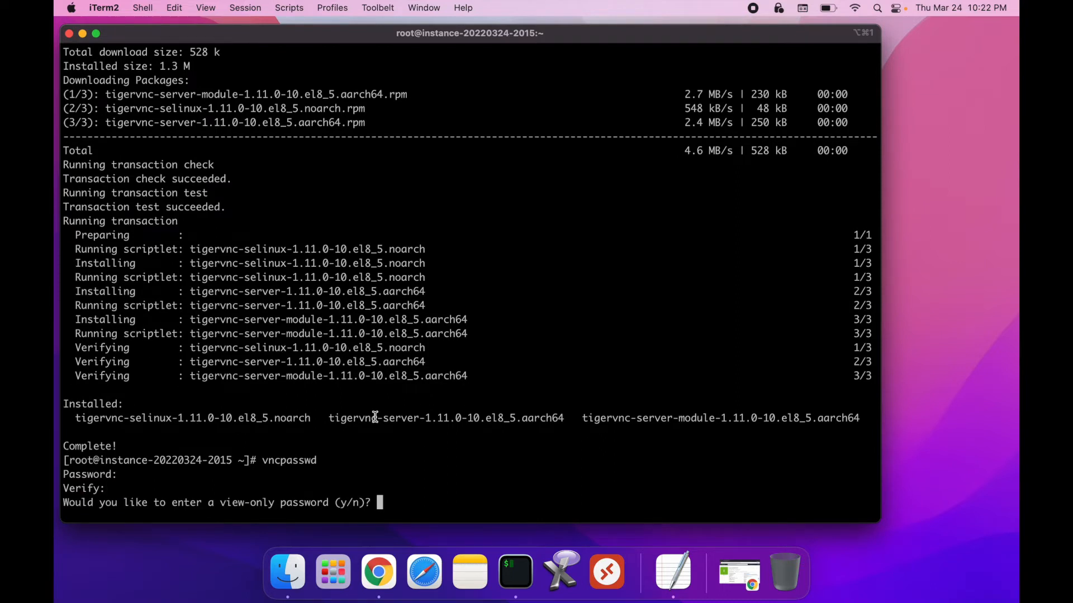
mouse_move(308, 488)
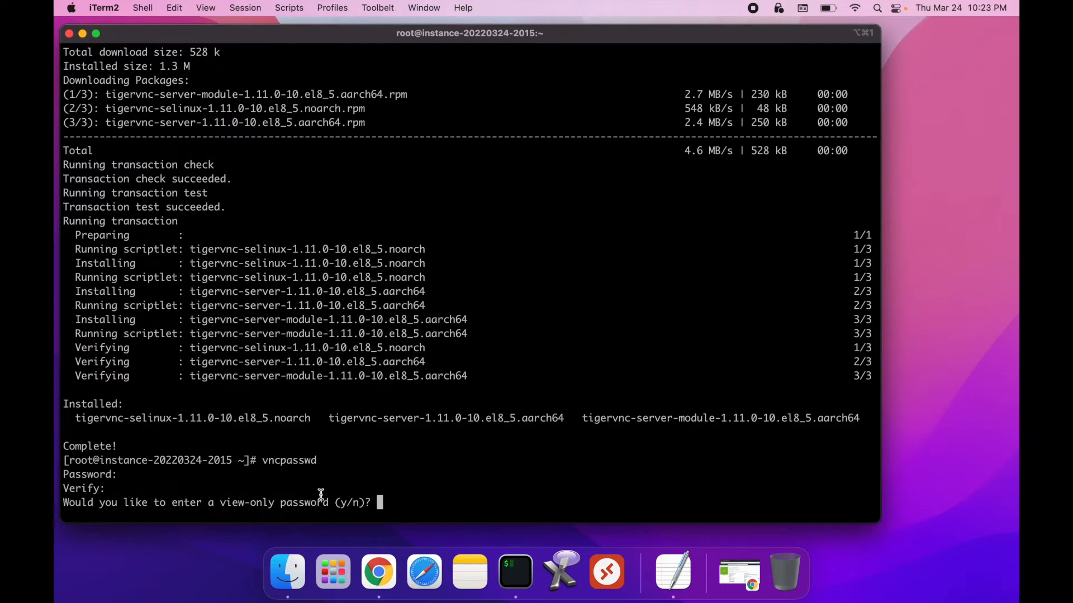
mouse_move(324, 491)
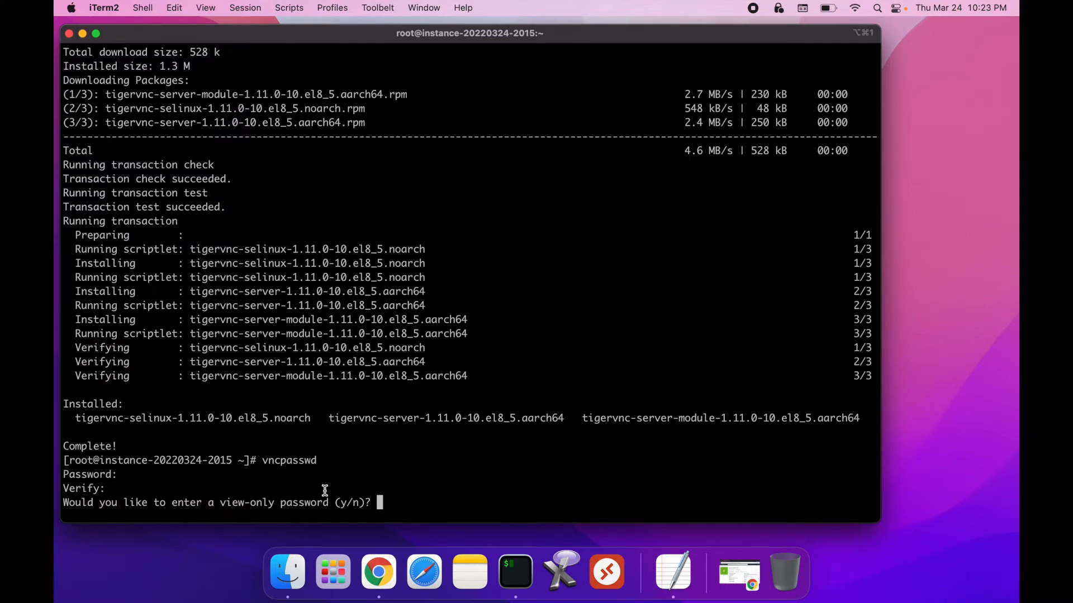
text(n)
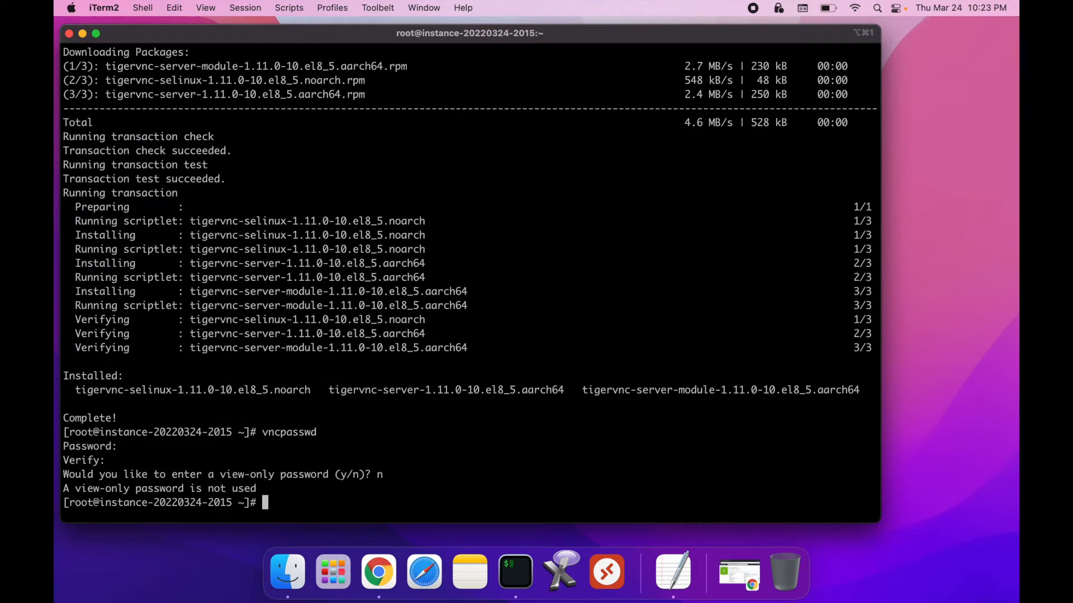
Add :1=root to /etc/tigervnc/vncserver.users in nano and save the file.
text(nano /etc/tige)
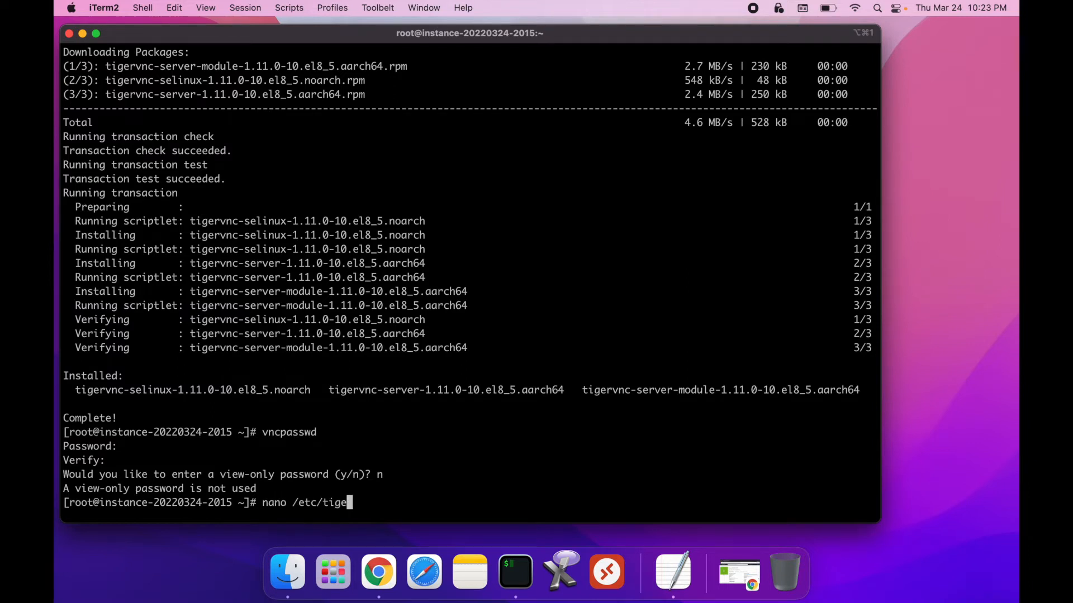
text(rvnc/vn)
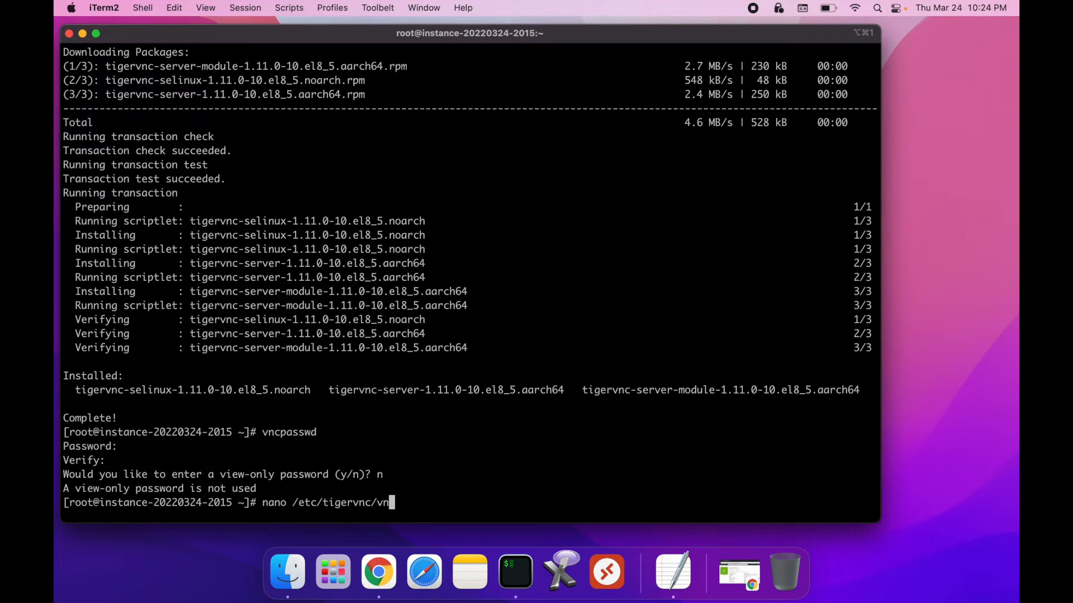
text(cserver)
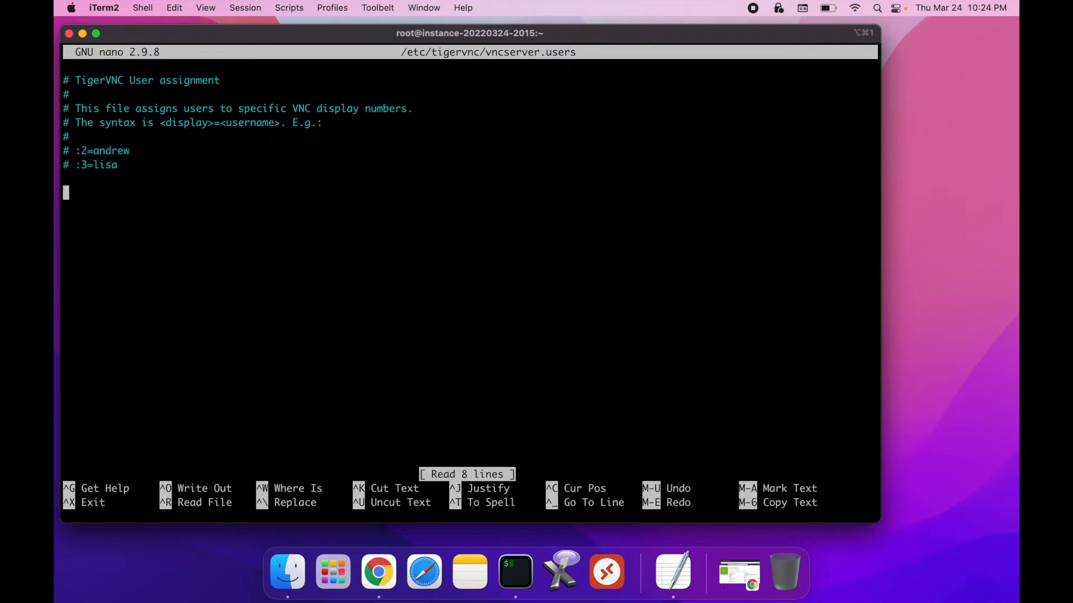
text(:1)
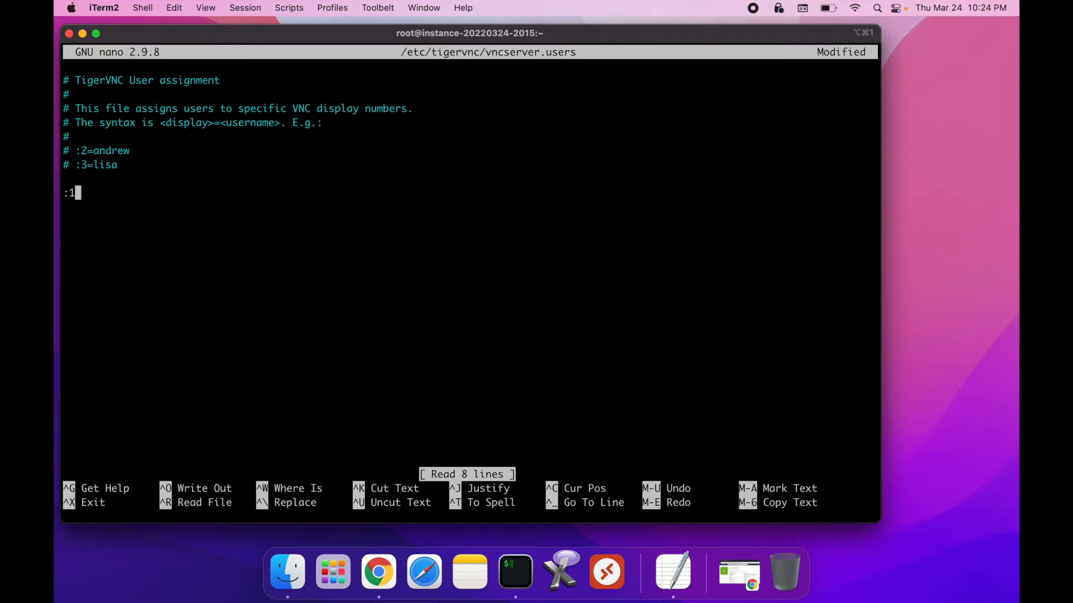
text(=root)
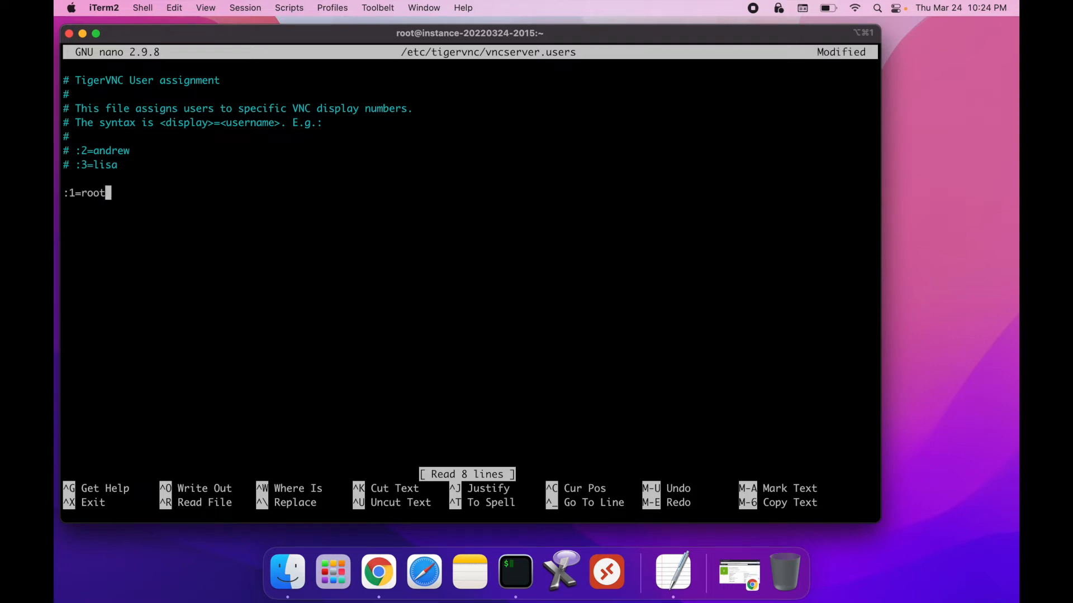
key(ctrl+o)
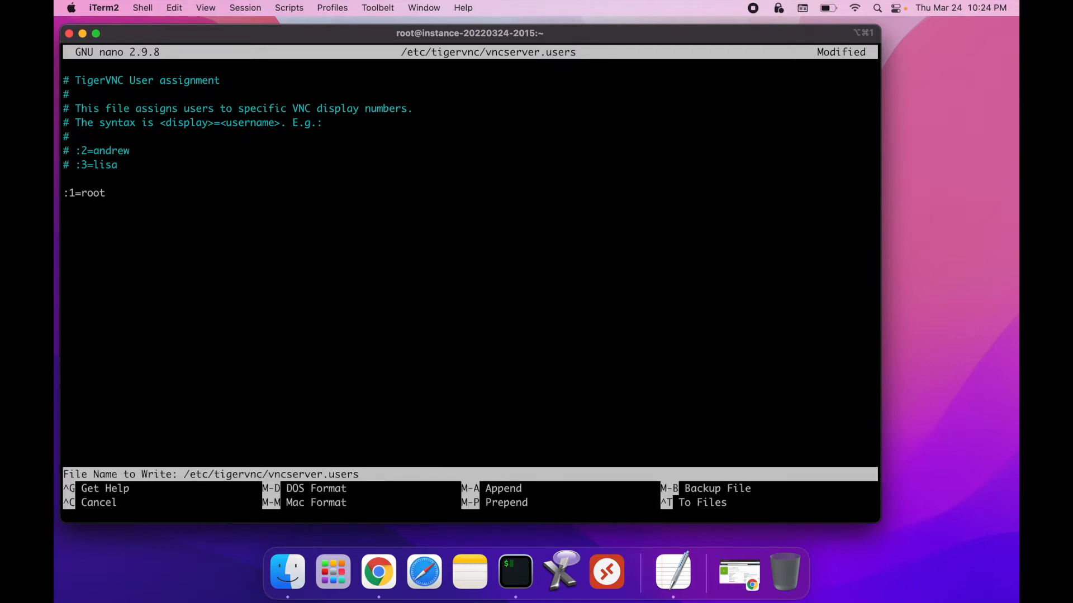
key(enter)
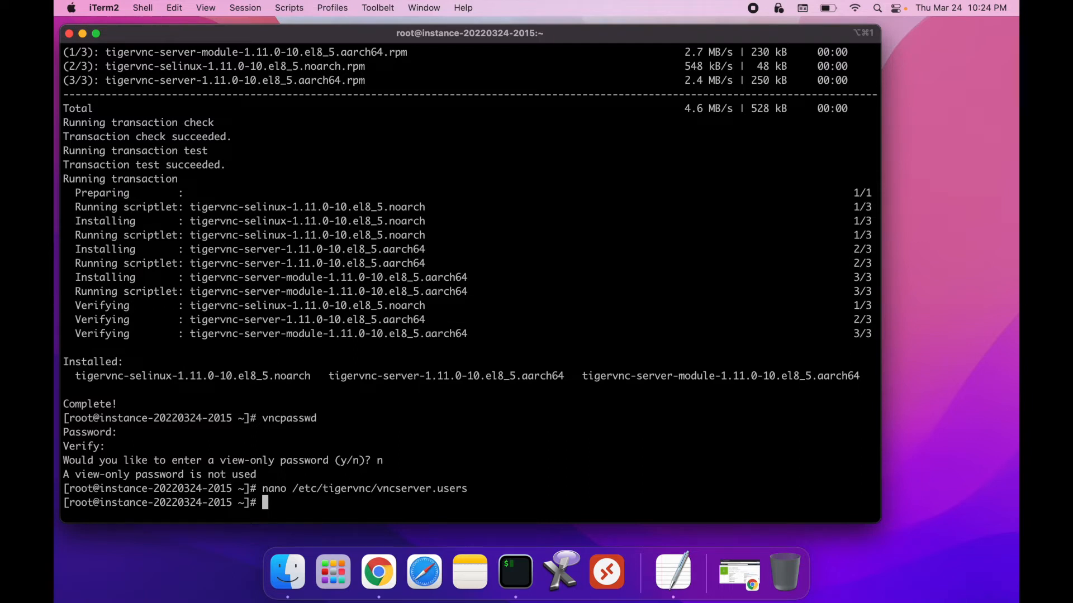
Add geometry=1280x1024 below session=gnome in /etc/tigervnc/vncserver-config-defaults and exit nano.
text(nano /)
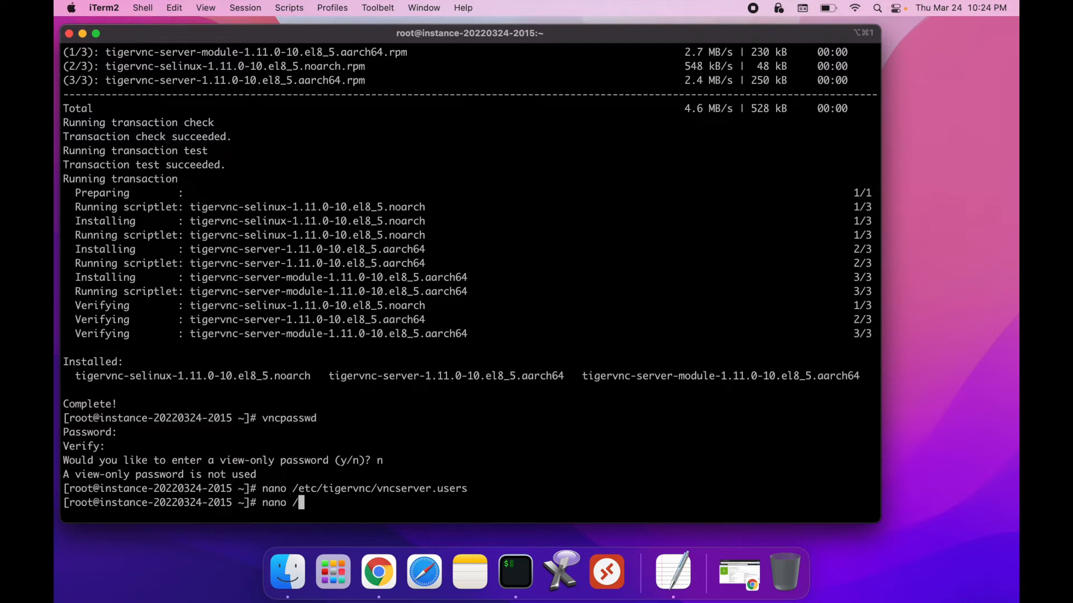
text(etc/tigervnc/)
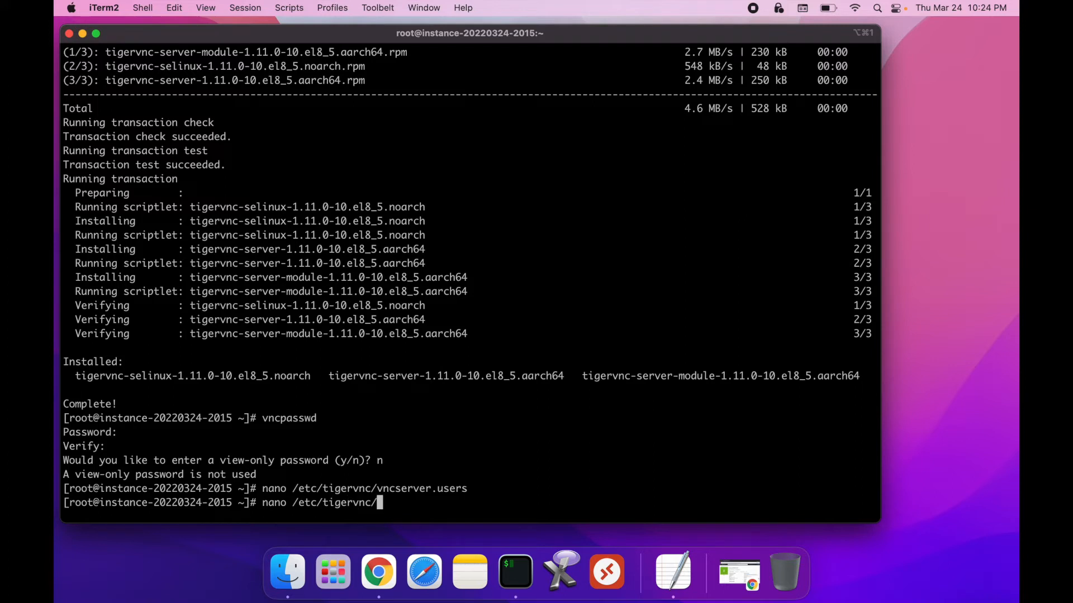
text(vncserver-config-)
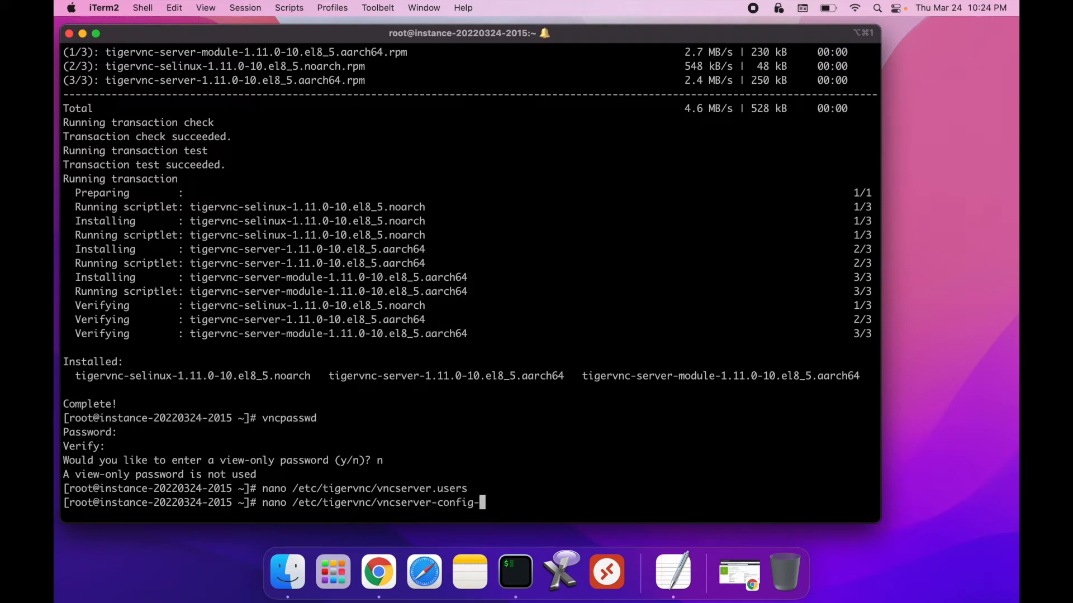
text(defaults)
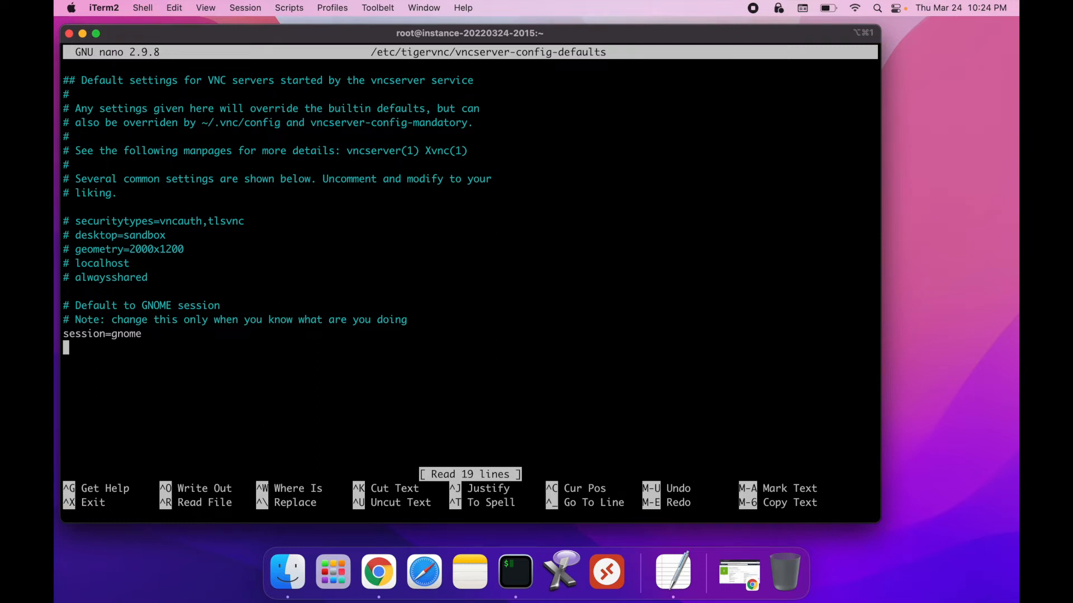
text(geometry=)
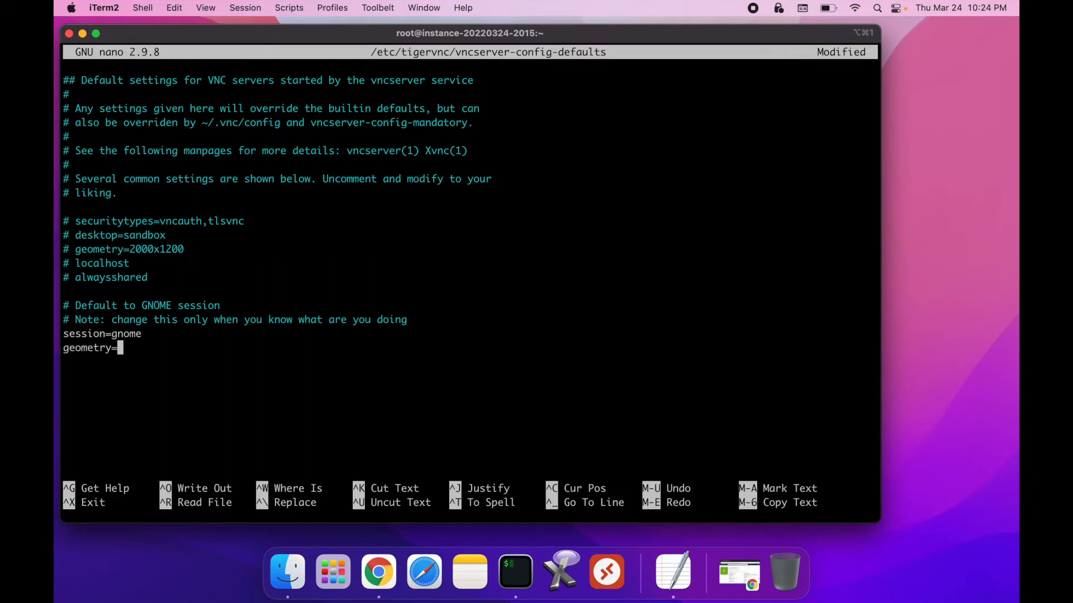
text(1280)
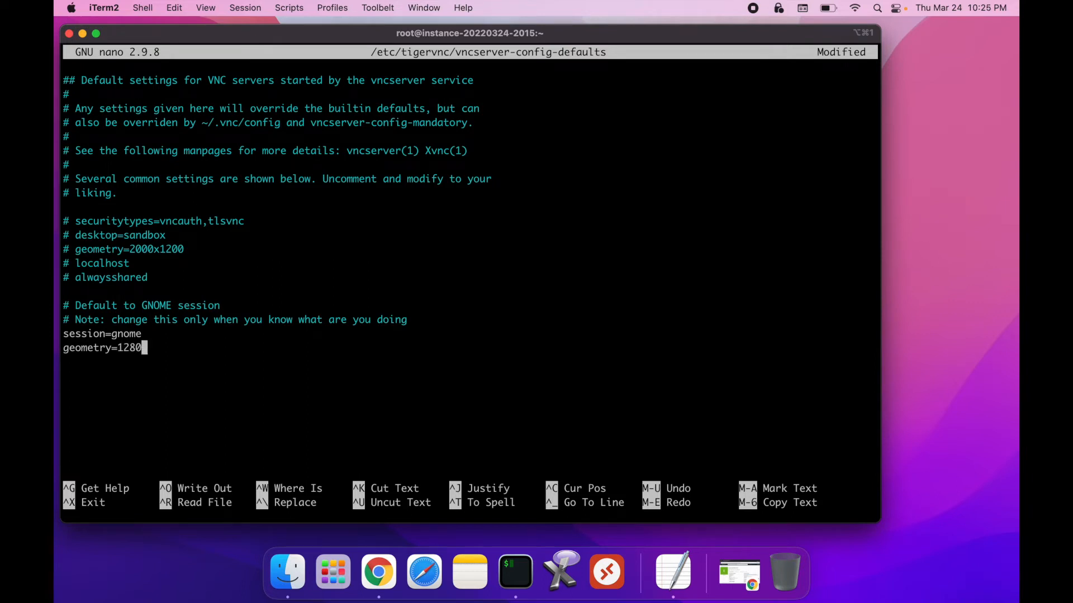
text(x10)
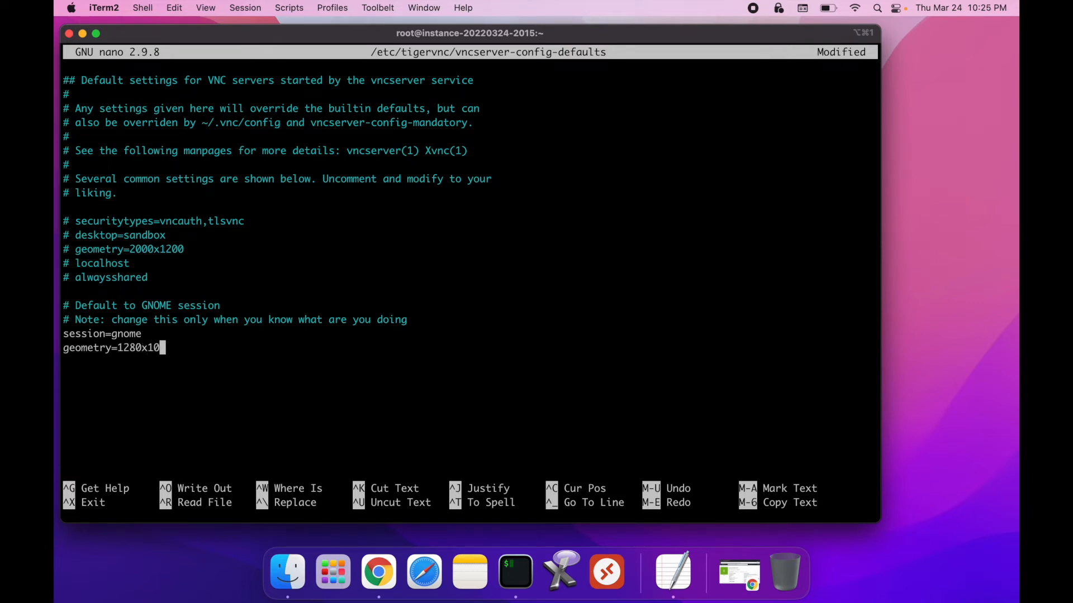
text(24)
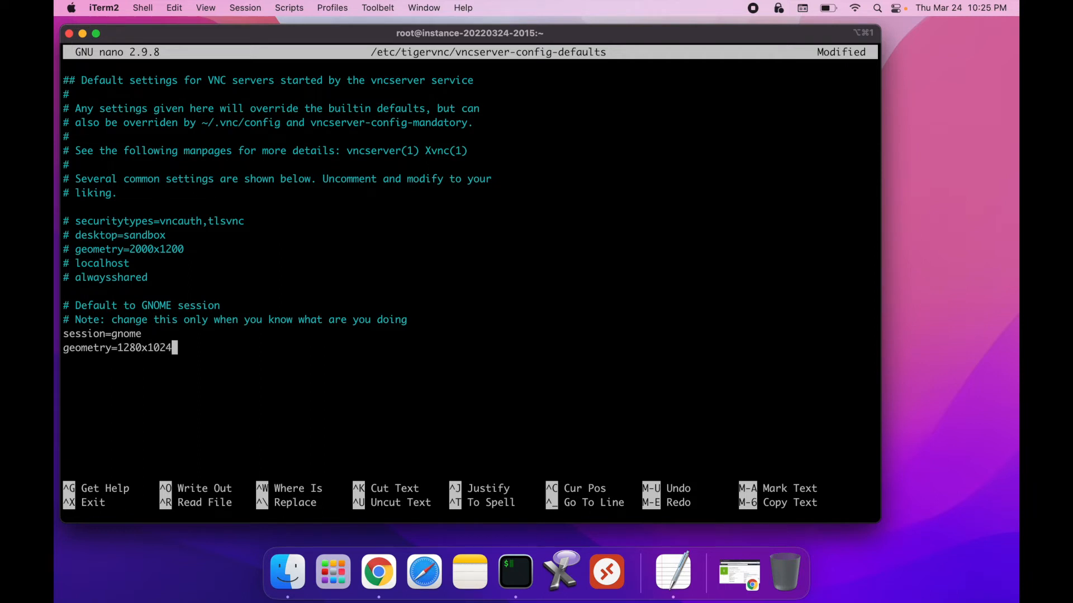
key(ctrl+x)
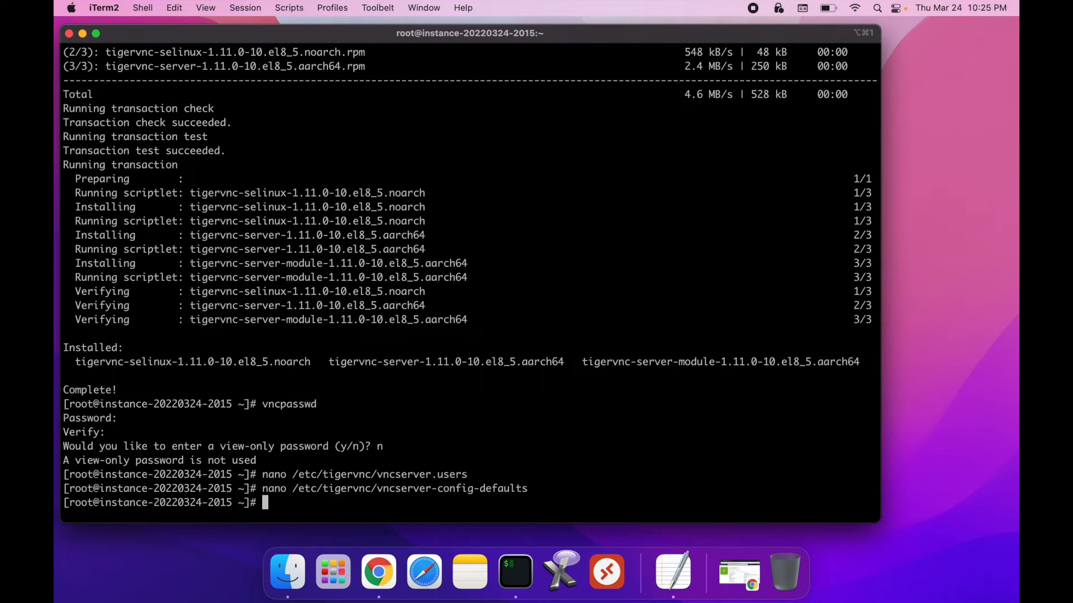
Reload systemd units with sudo systemctl daemon-reload after correcting the sytemctl typo.
text(sudo sytem)
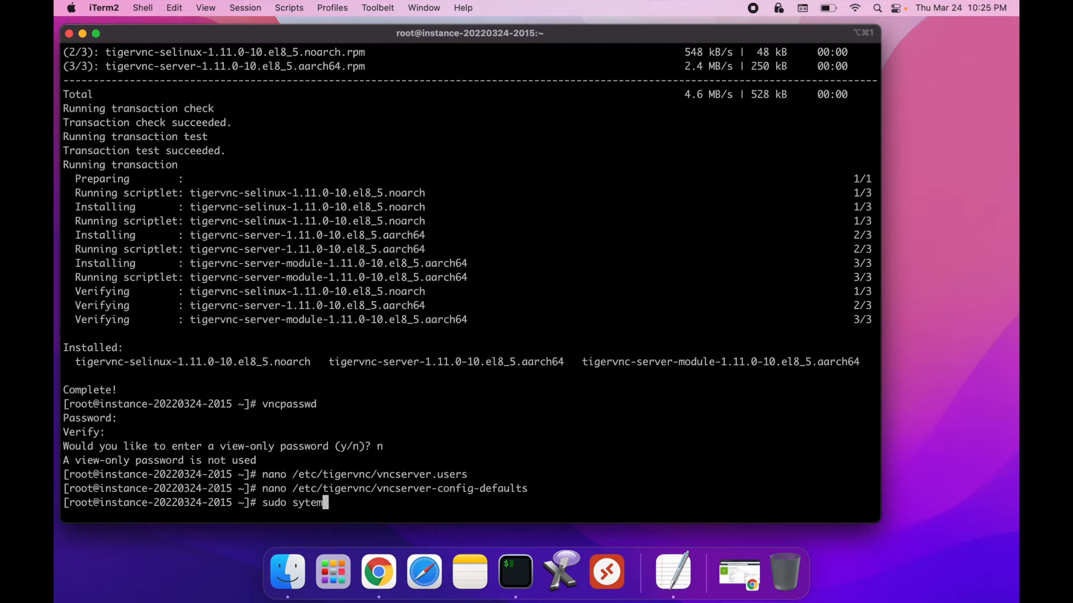
text(ctl daemon-reload)
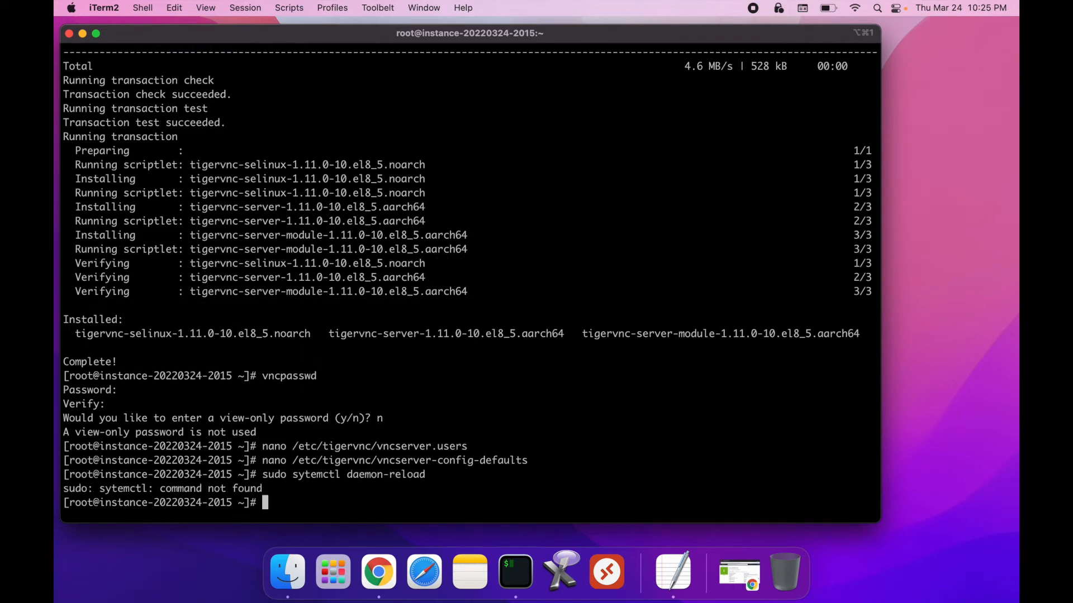
text(sudo sytemctl daemon-reload)
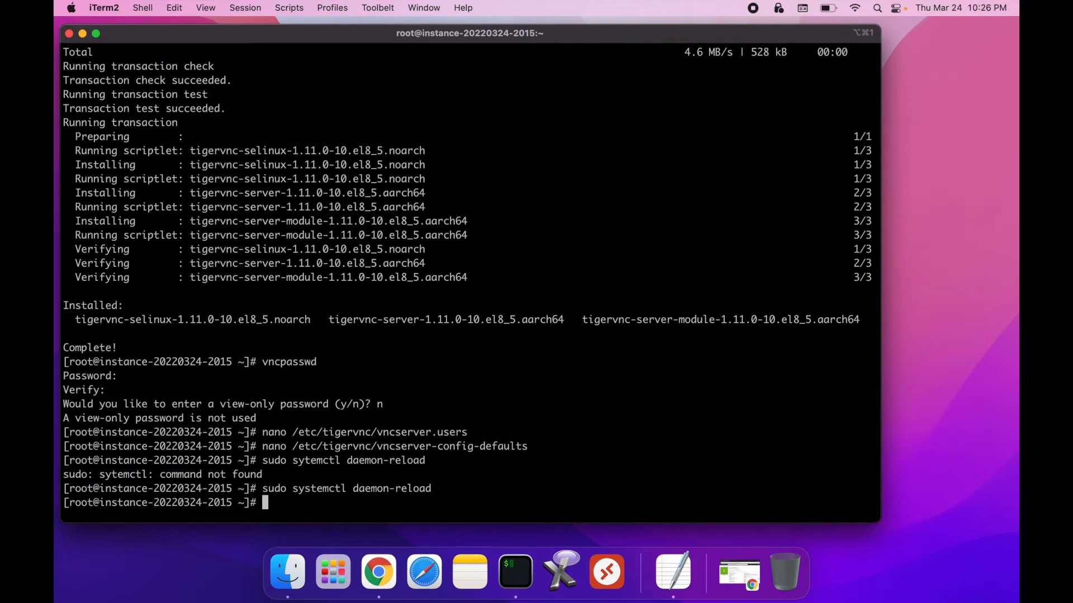
Enable the vncserver@:1.service unit with sudo systemctl enable.
text(sudo)
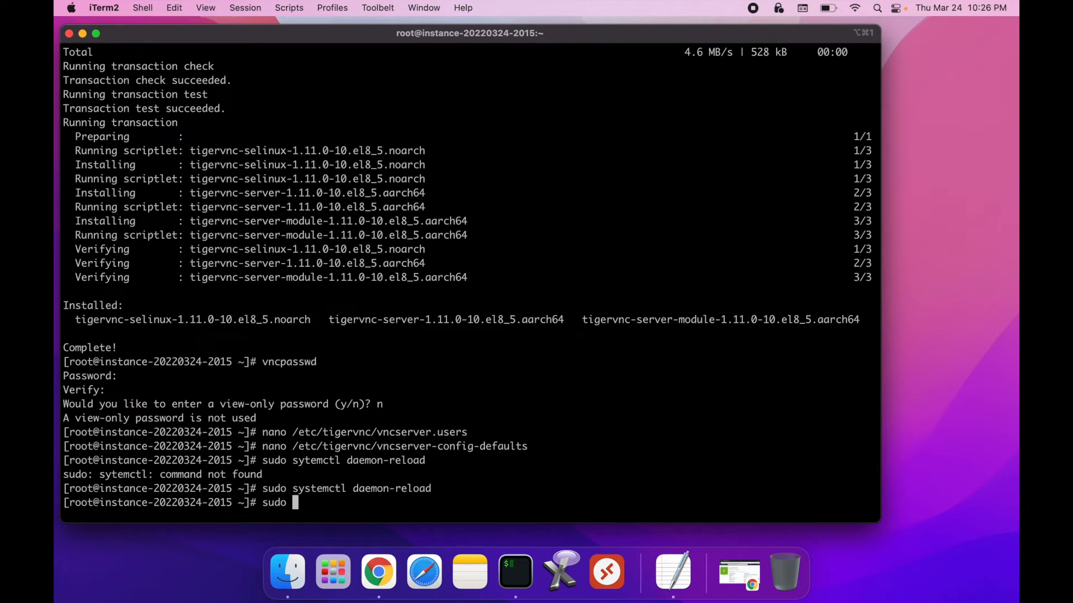
text(systemc)
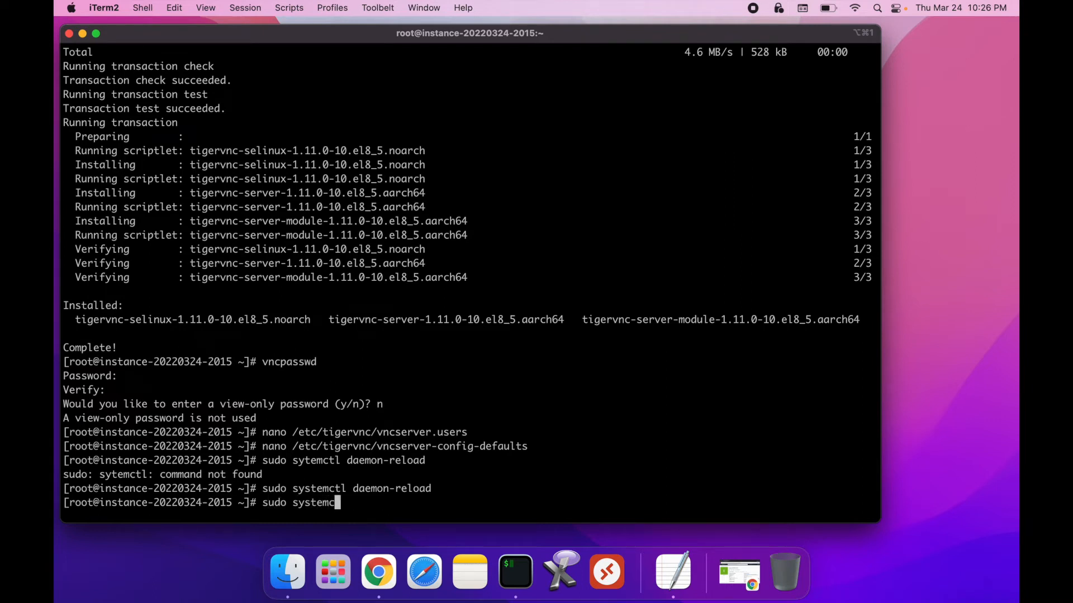
text(enable --no)
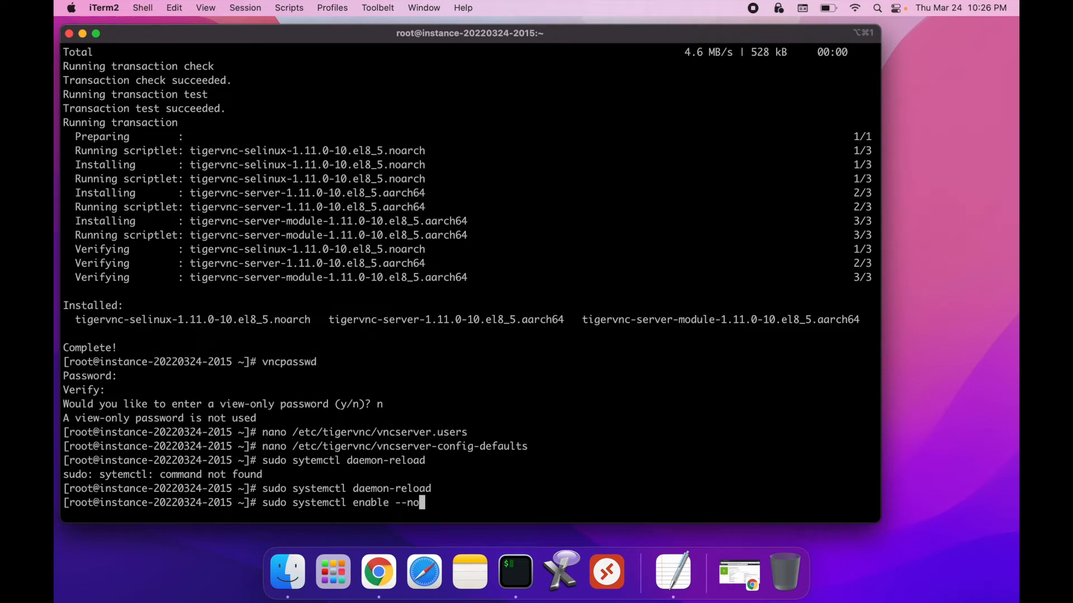
text(vncserv)
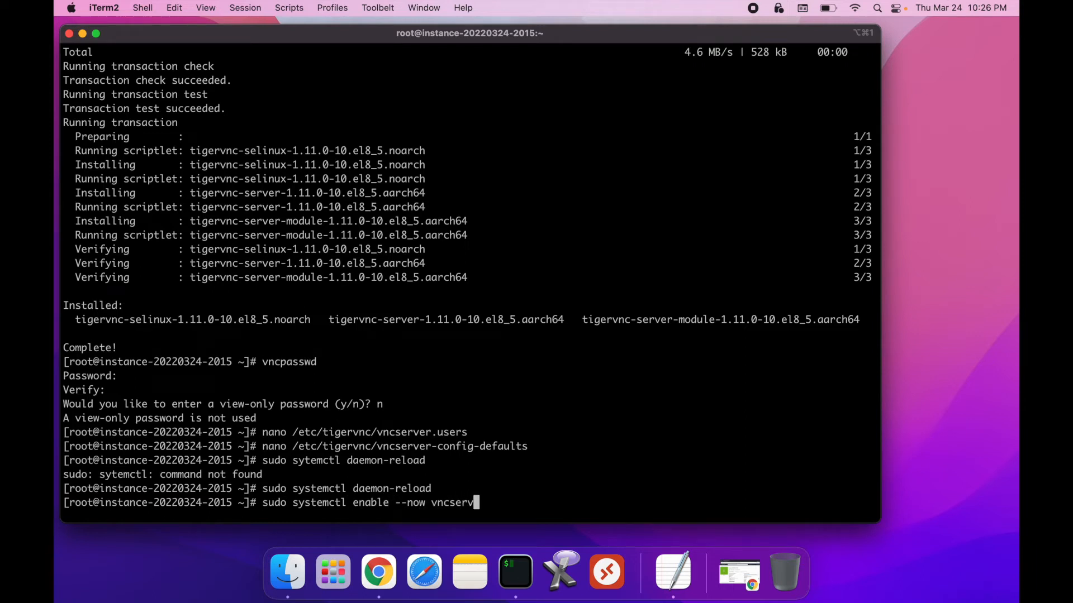
text(er@:1)
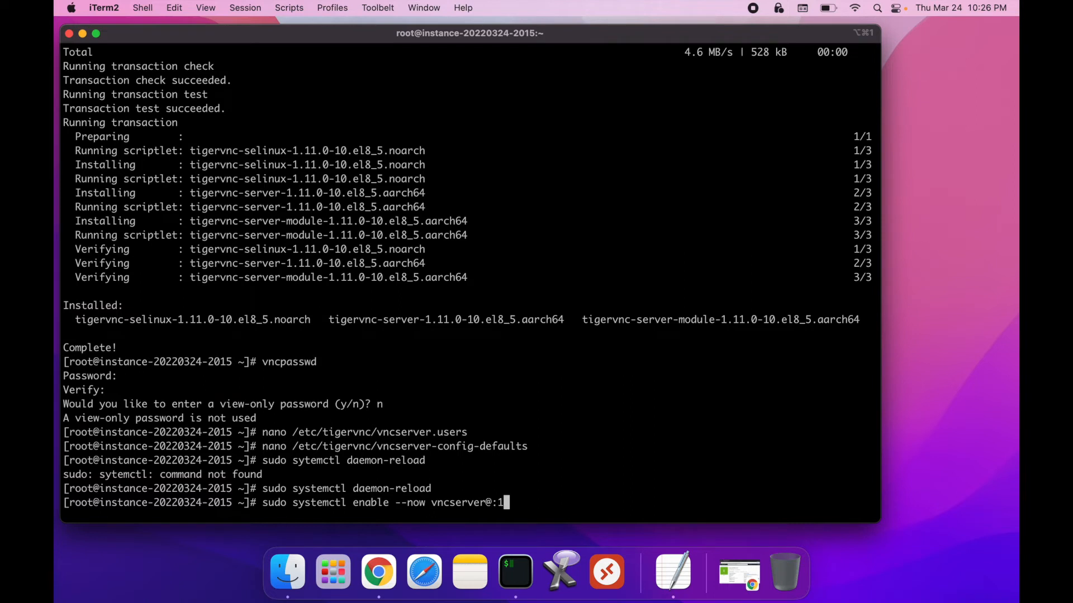
text(.se)
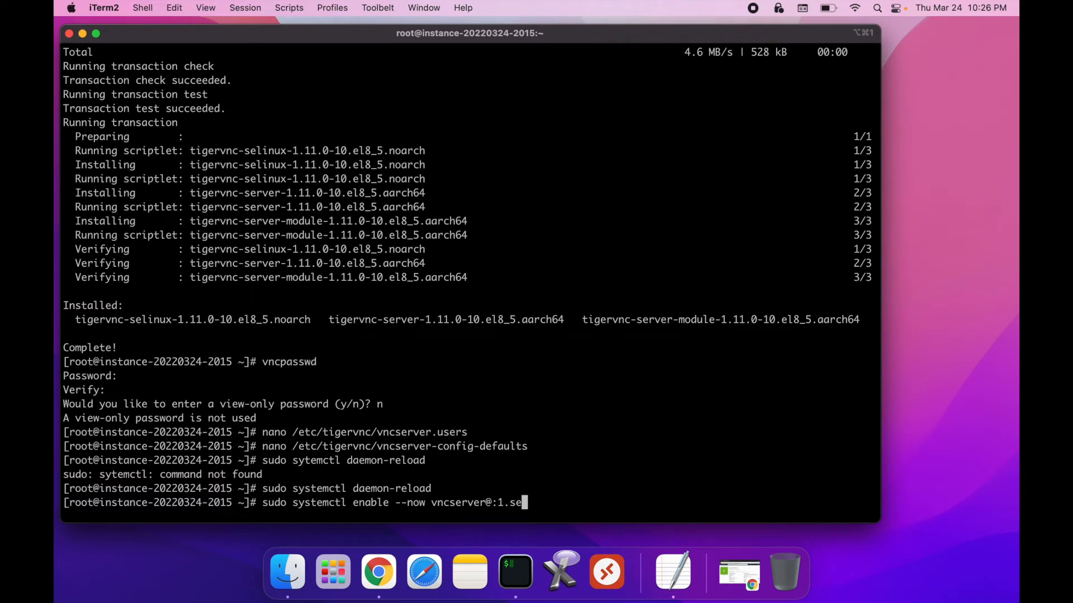
text(rvice)
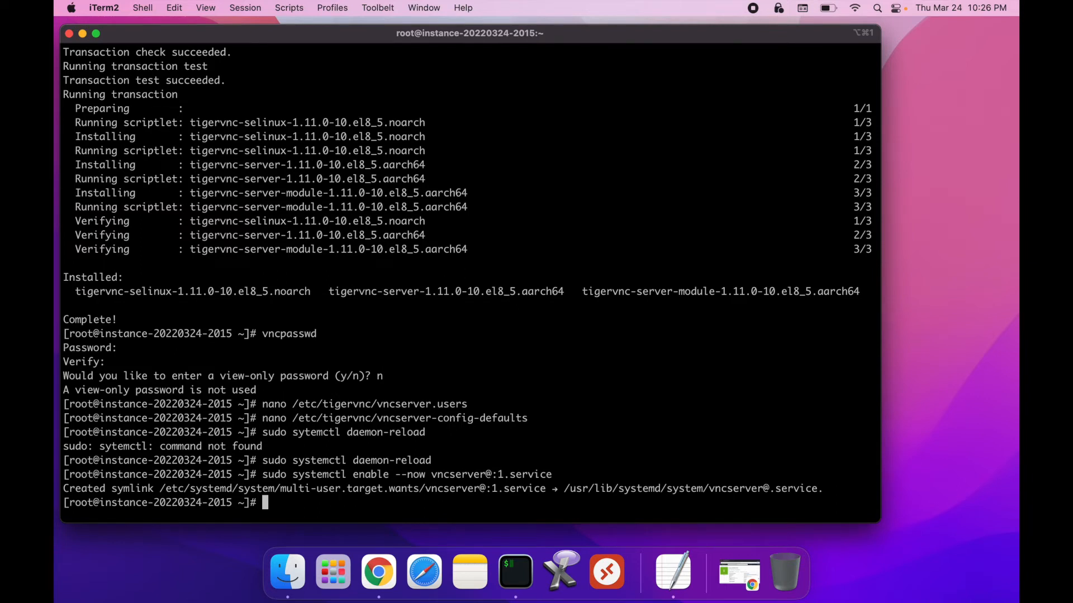
Enable and start vncserver@:1.service with systemctl enable --now, confirming it is active (running).
text(sudo systemctl enable --now vncserver@:1.service)
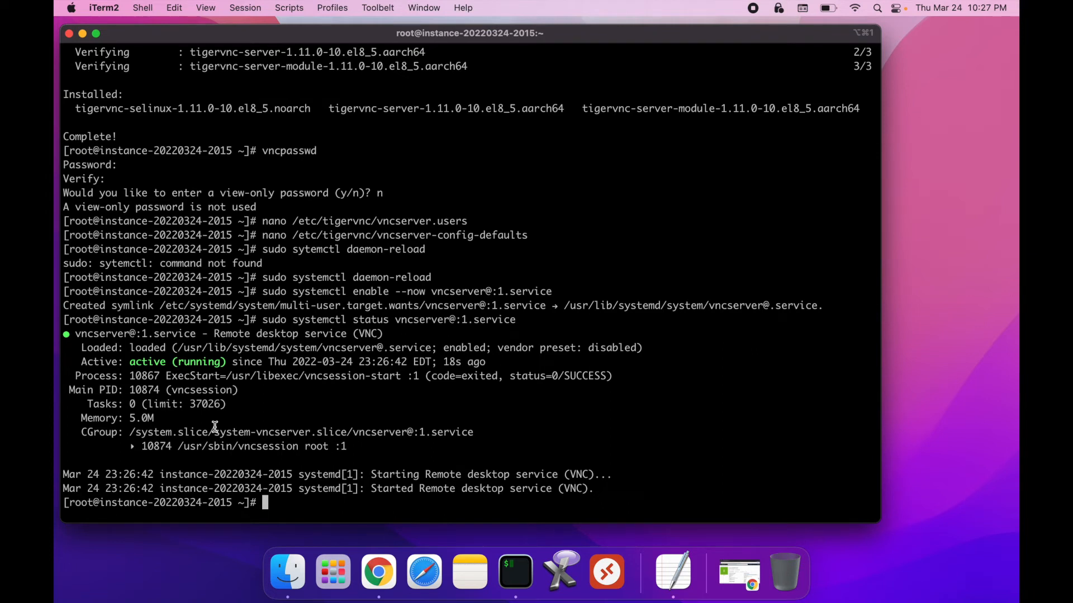
text(netstat)
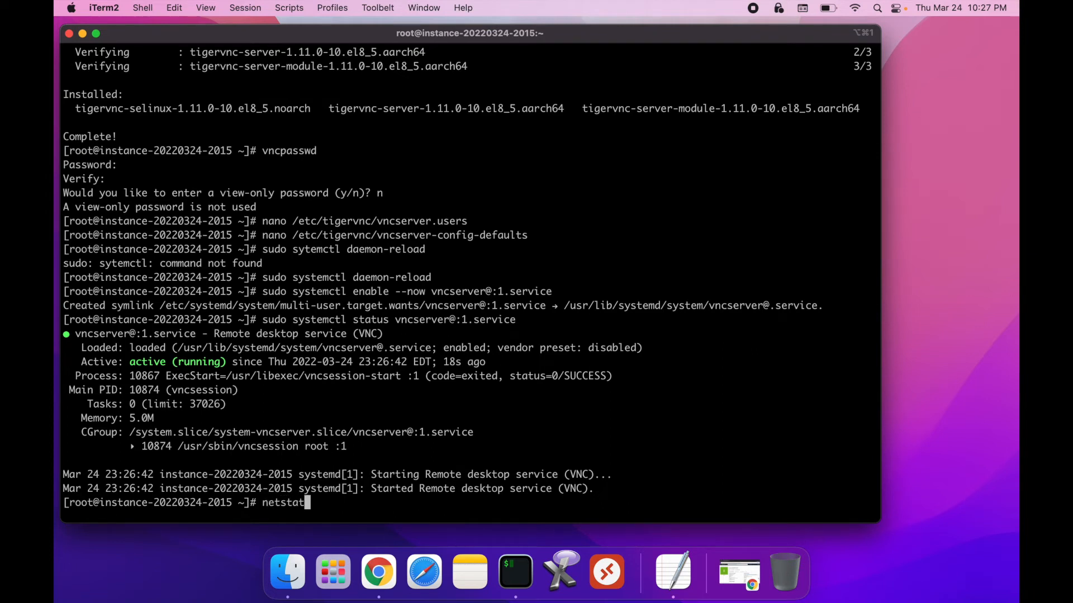
Confirm with netstat -nltp that Xvnc listens on port 5901, then switch to a local Mac shell.
text(-nltp)
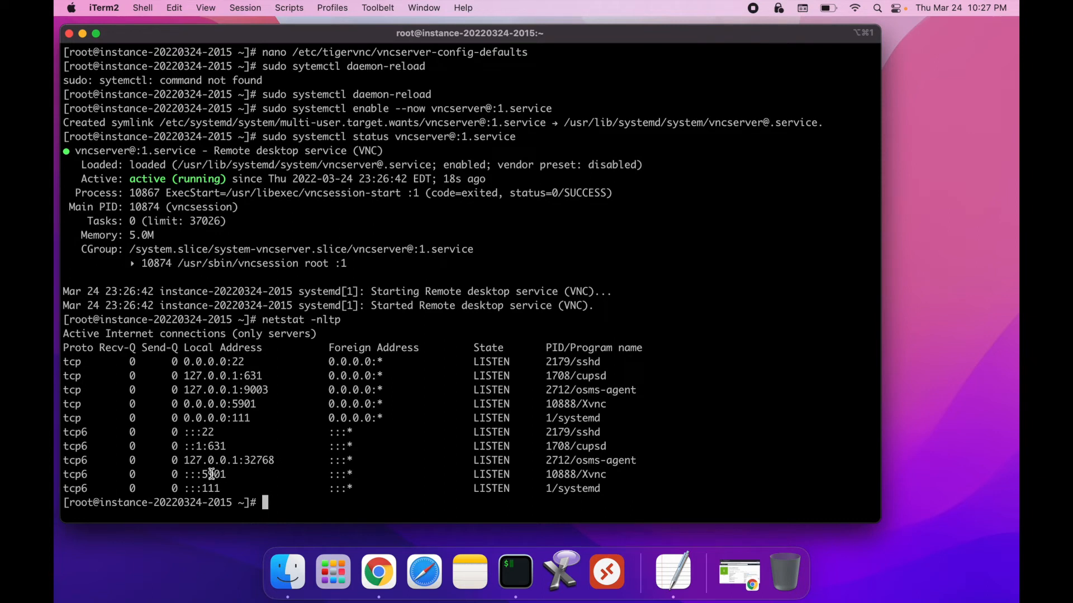
mouse_move(241, 441)
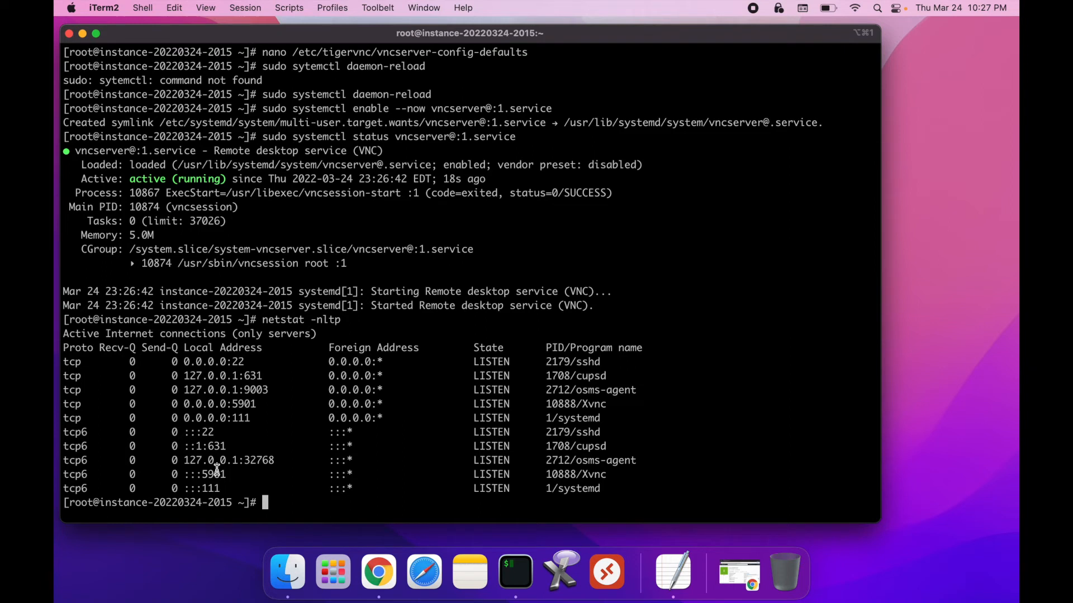
mouse_move(246, 536)
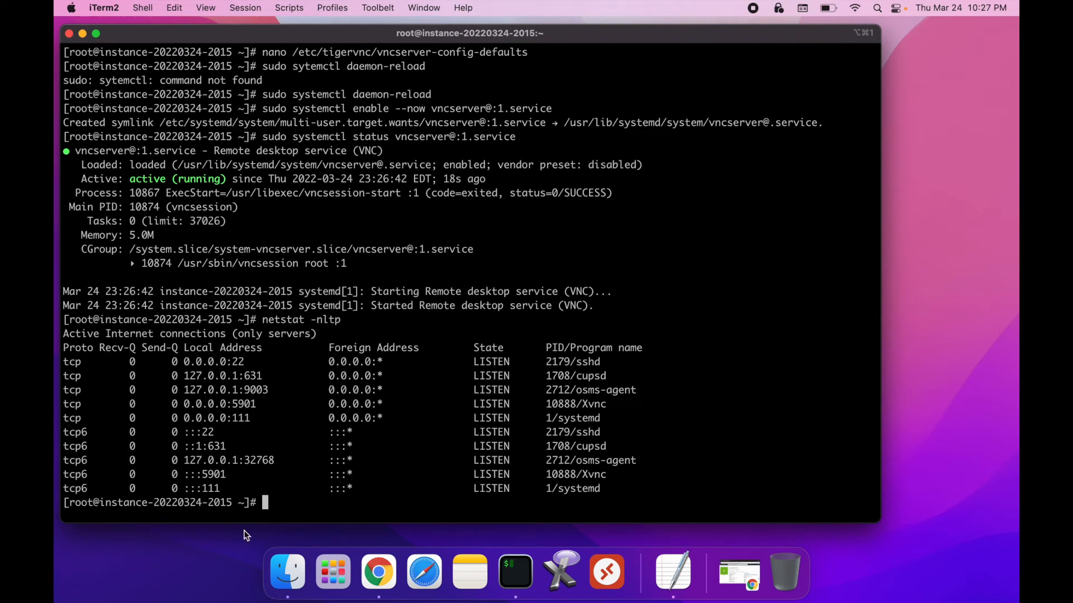
mouse_move(232, 443)
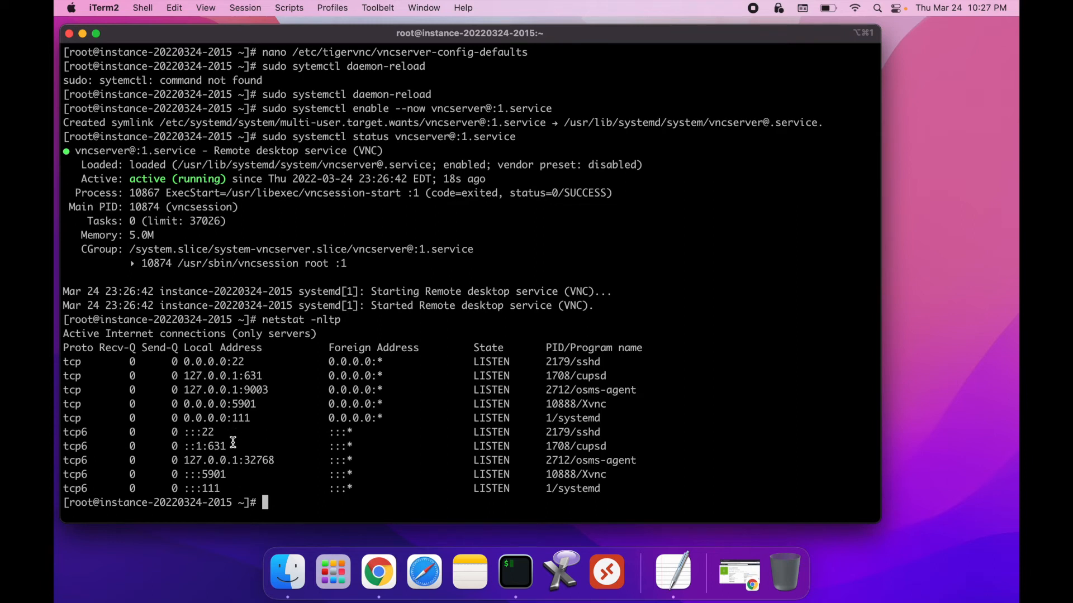
mouse_move(322, 111)
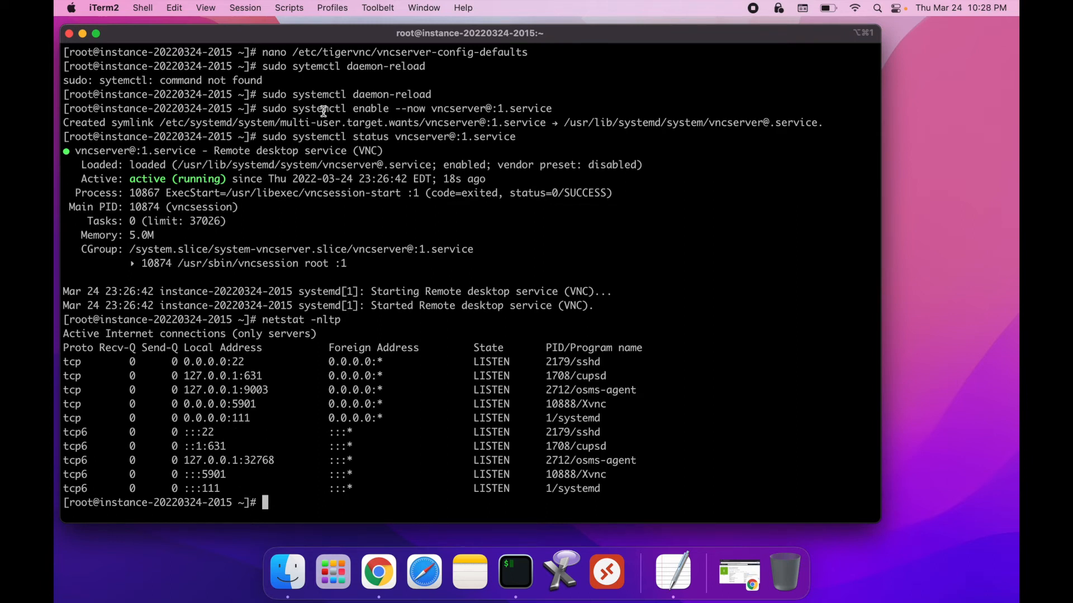
click(872, 51)
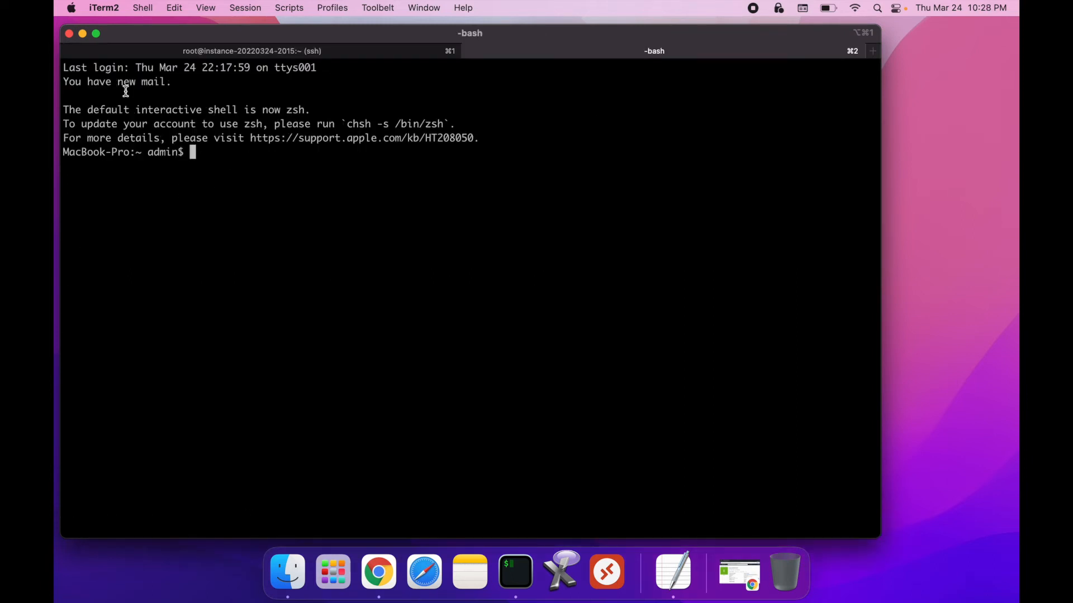
Enter the ssh command forwarding 5901:localhost:5901 with key file ssh-key-2022-02-17.key.
text(cd Downloads/)
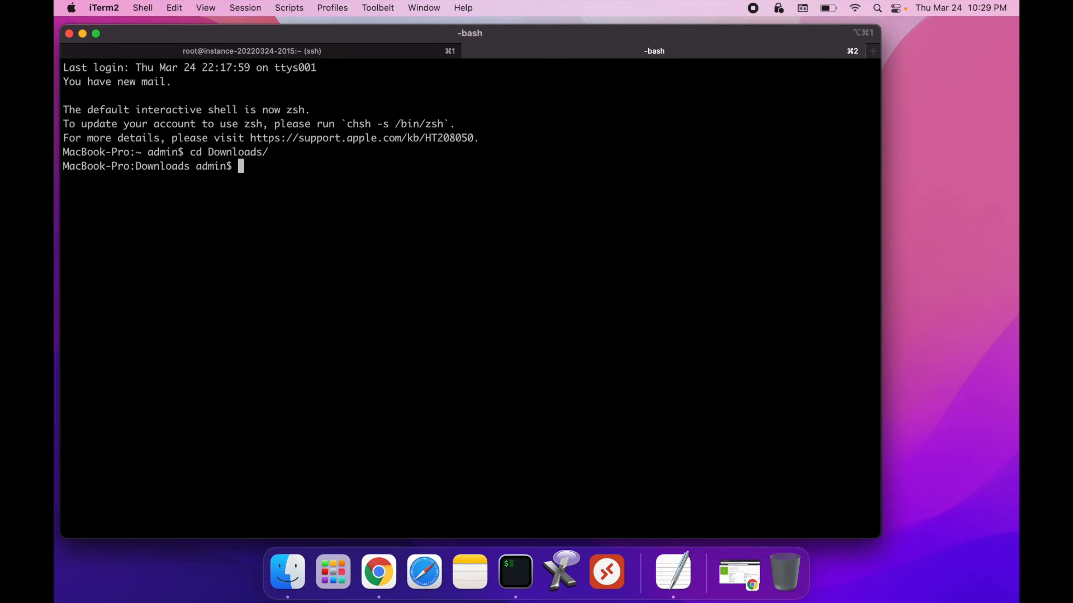
text(ssh -L 5901)
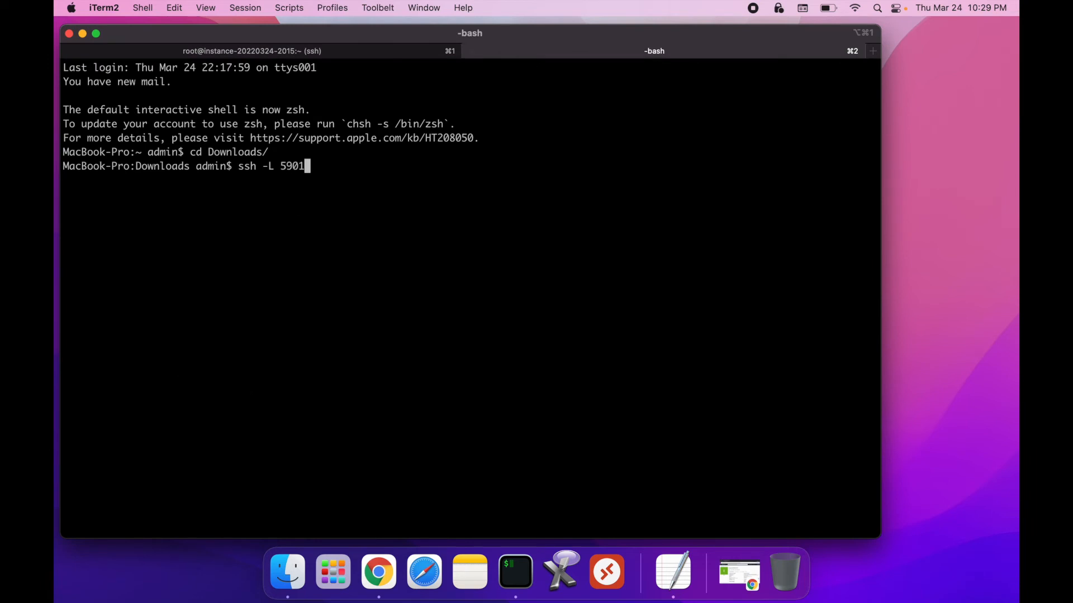
text(:localho)
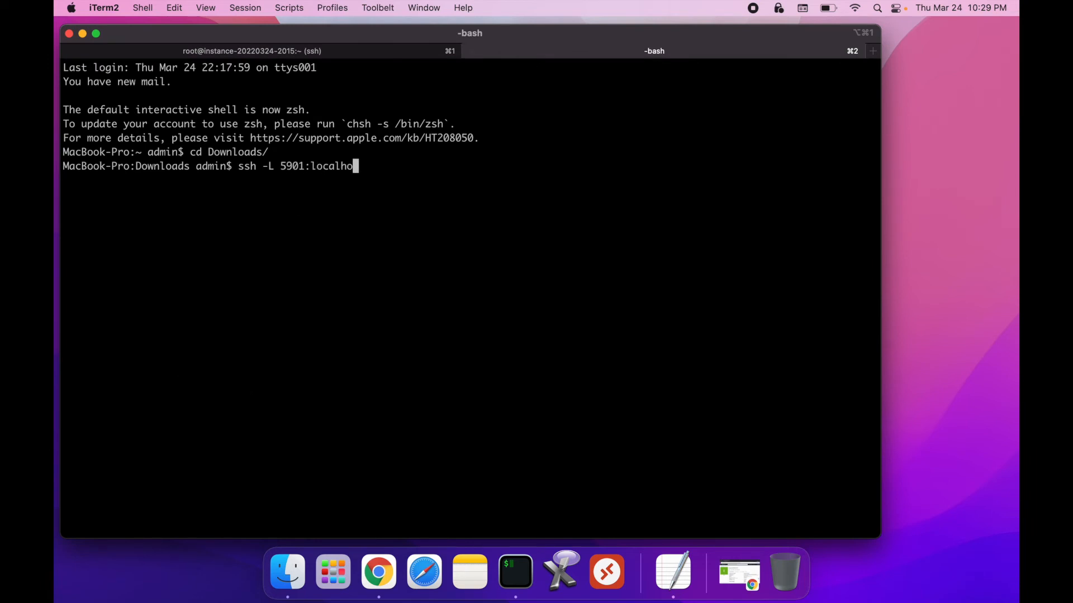
text(st:5)
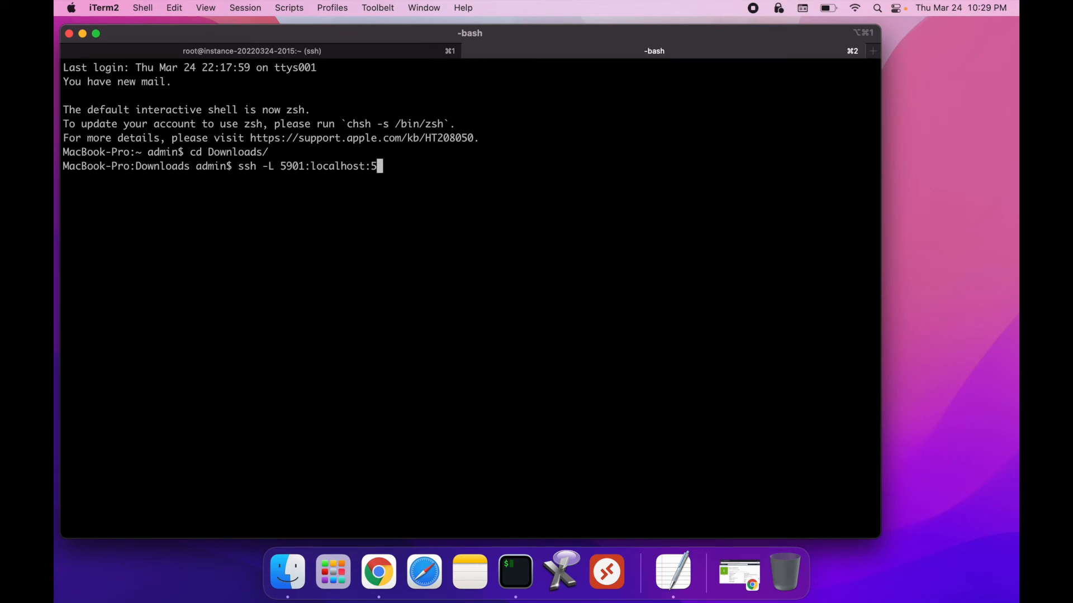
text(901 -)
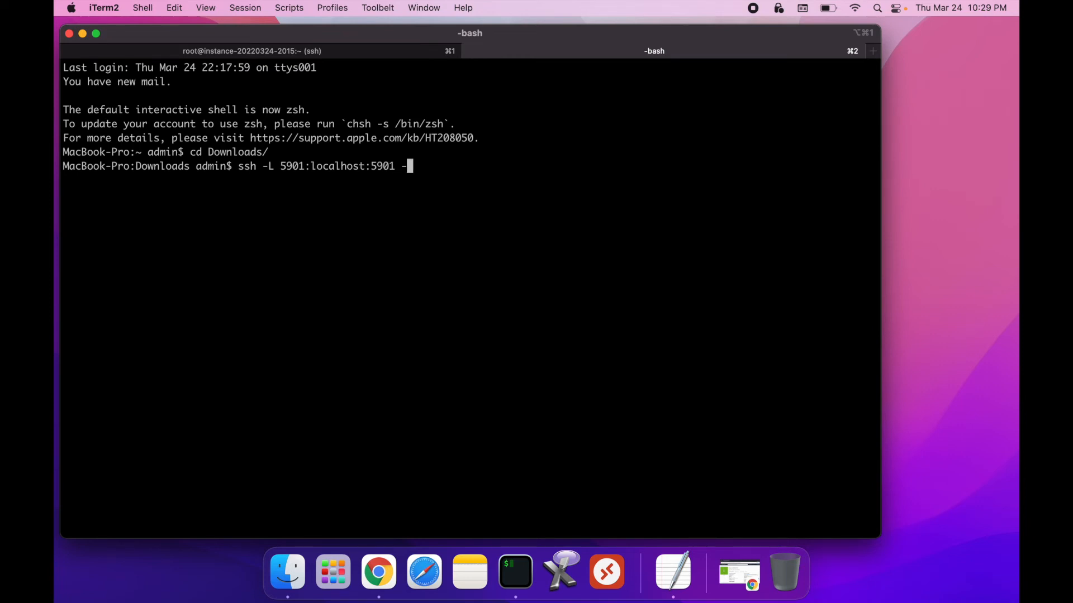
text(i)
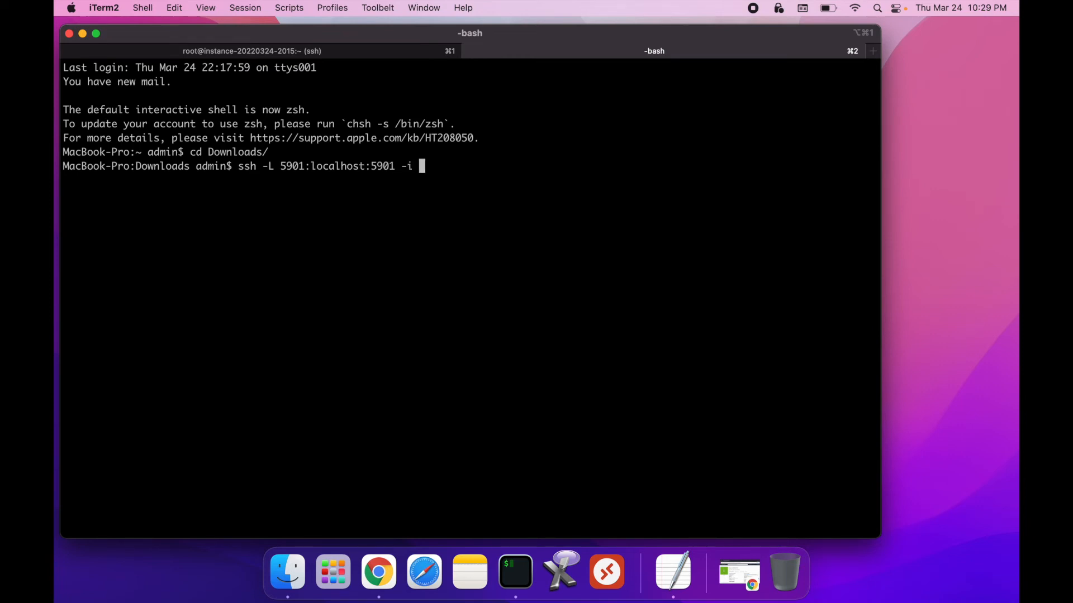
text(ssh-key-202)
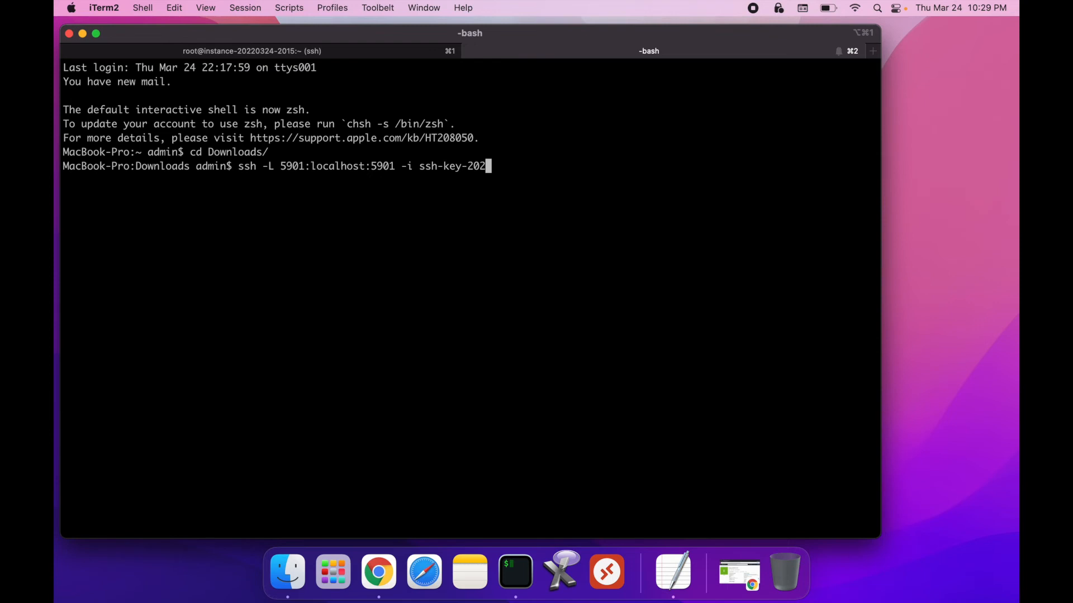
text(2-02-17.key)
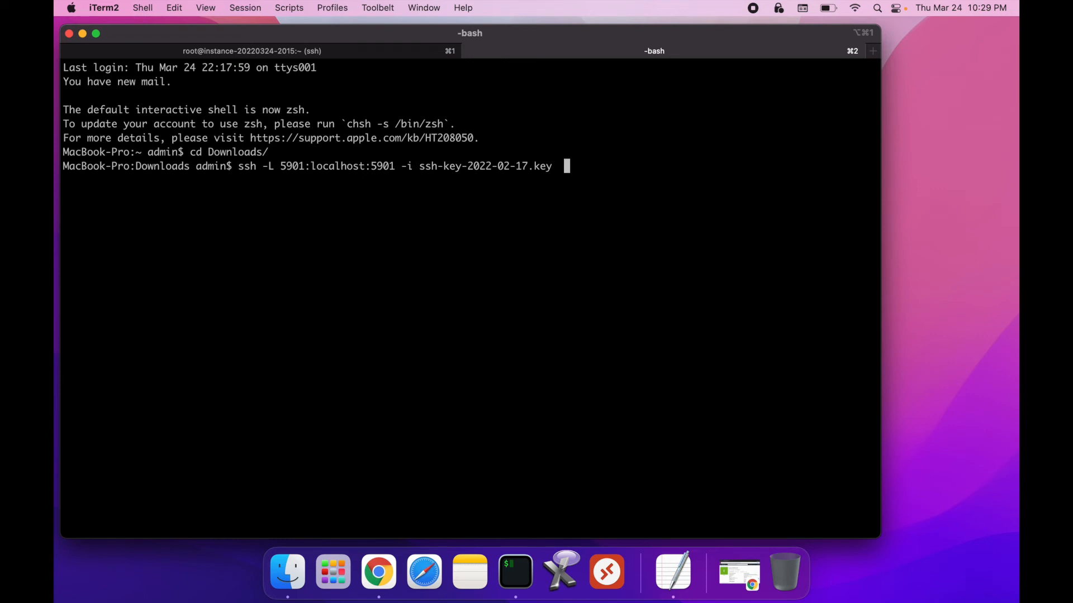
text(o)
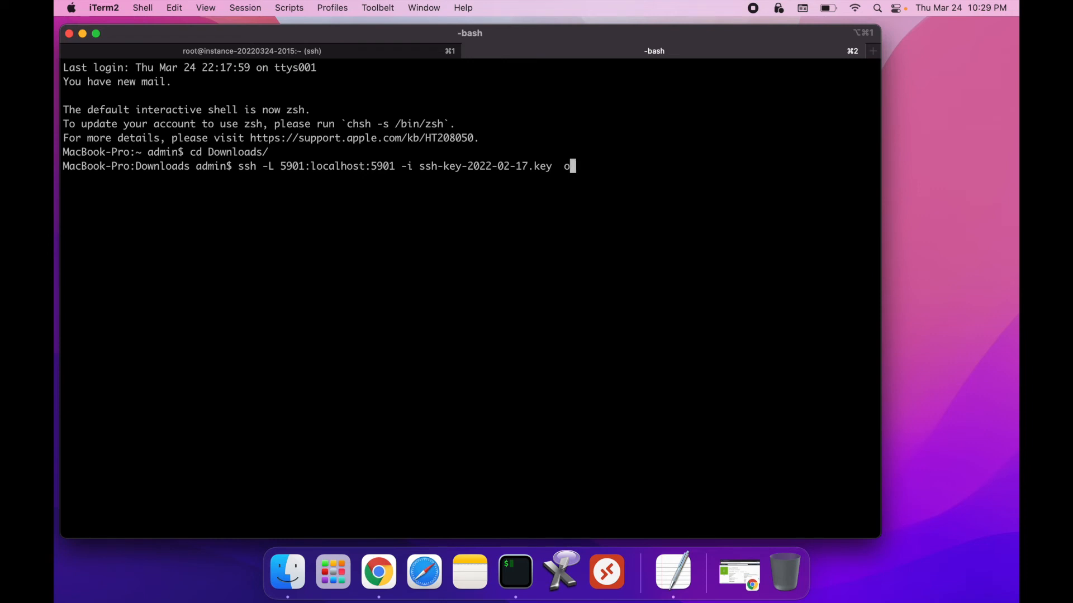
text(pc@)
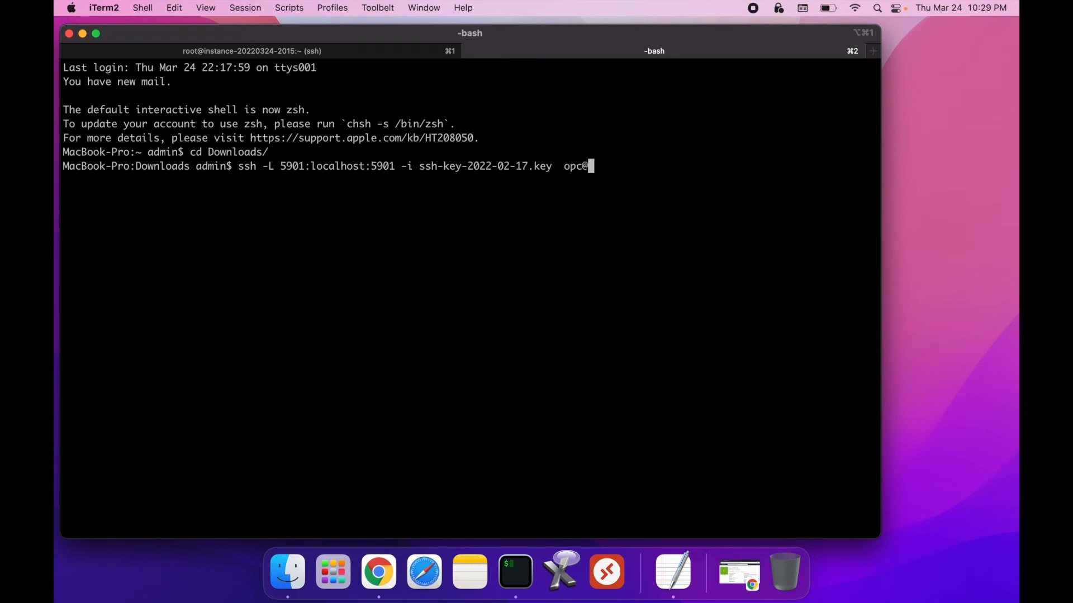
text(158)
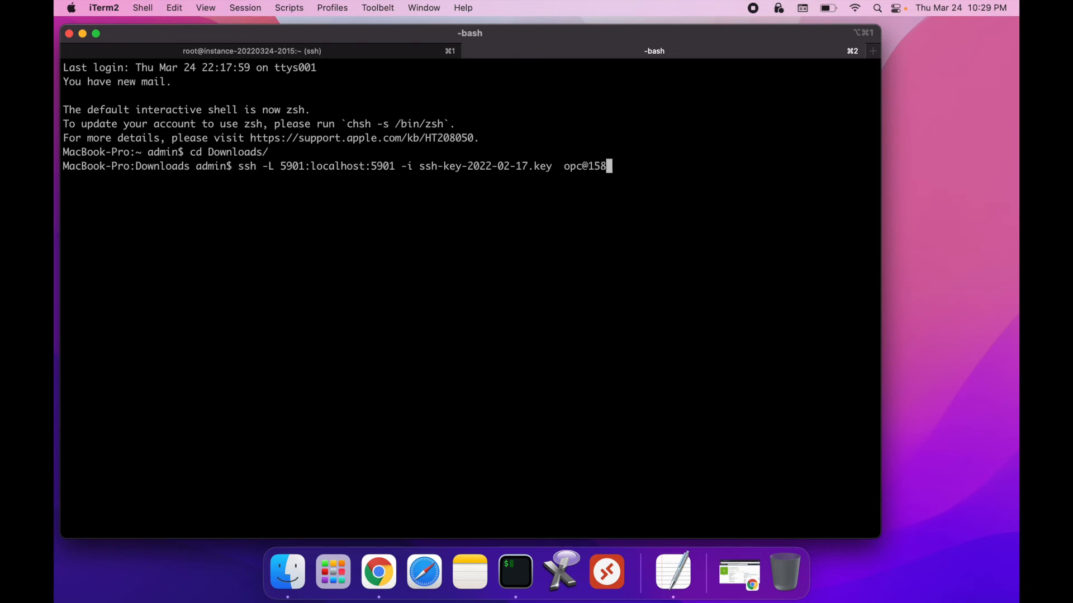
text(.101)
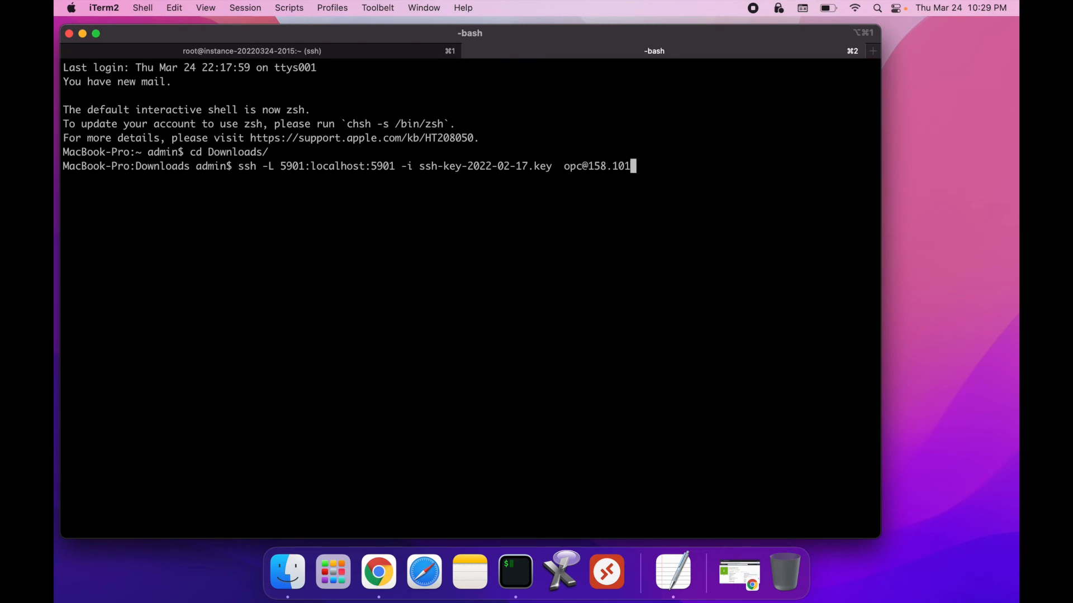
text(.112.1)
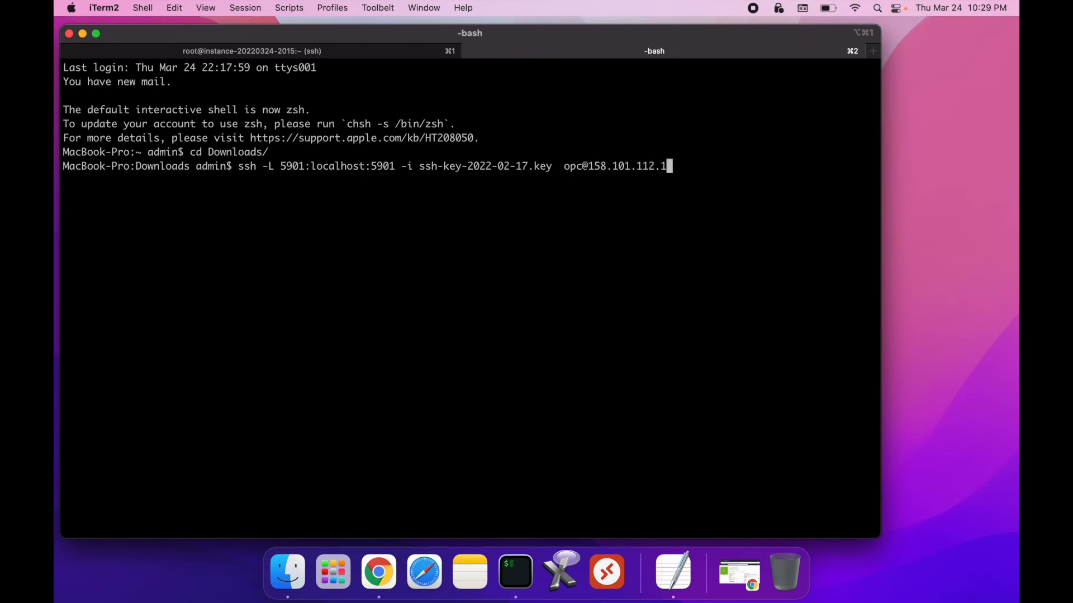
text(64)
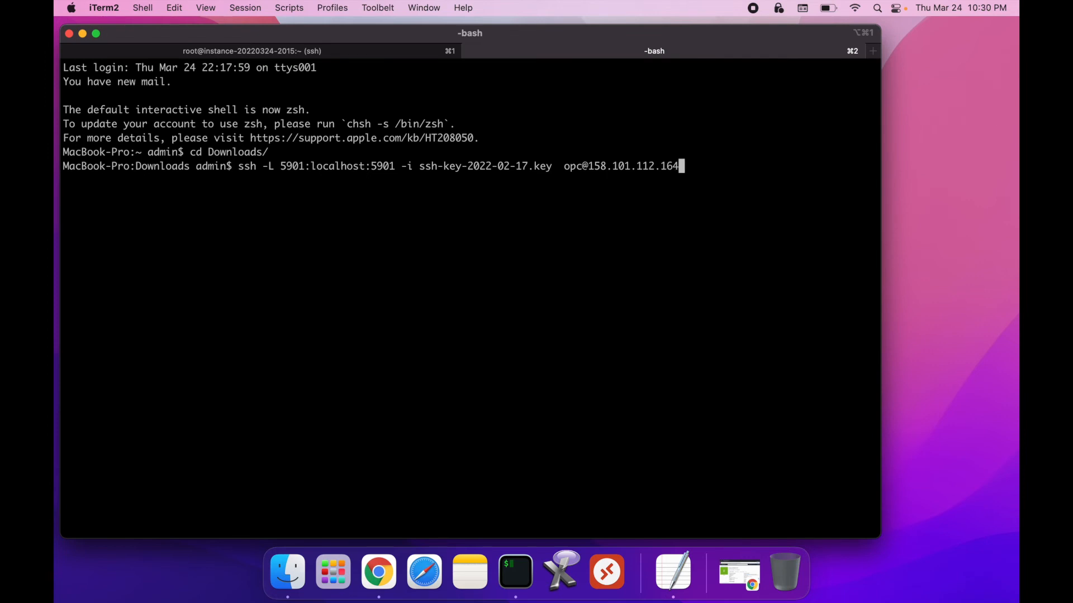
key(Return)
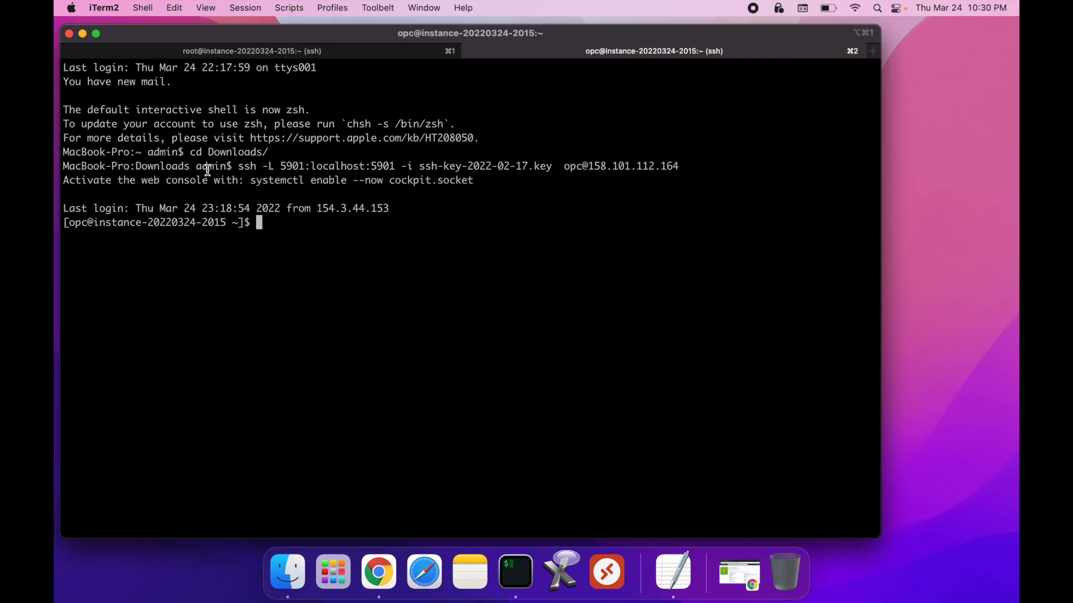
Launch Screen Sharing and connect to localhost:5901 through the SSH tunnel.
click(876, 8)
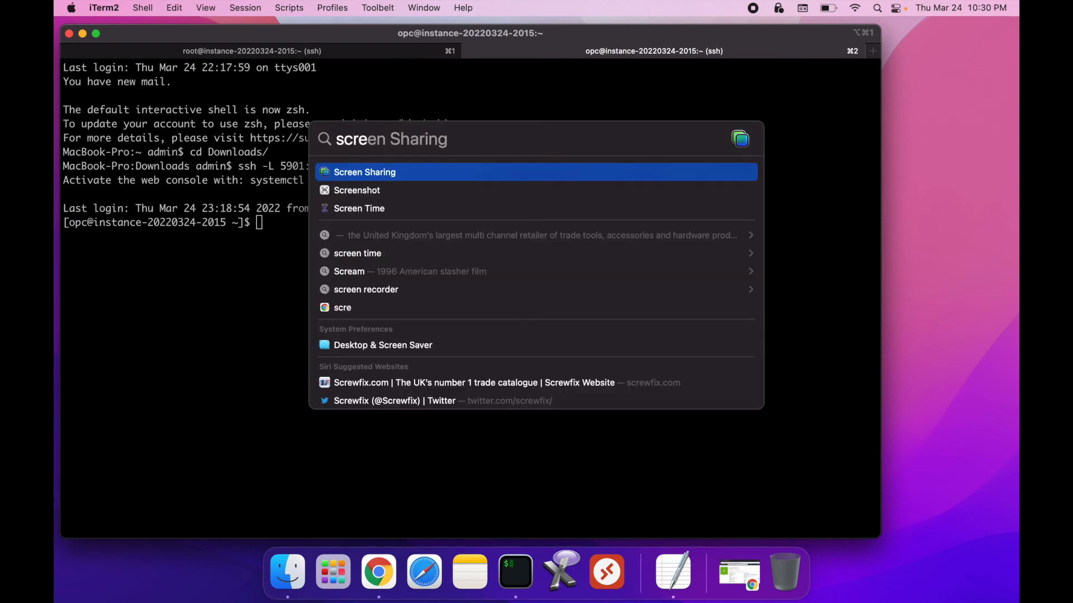
key(escape)
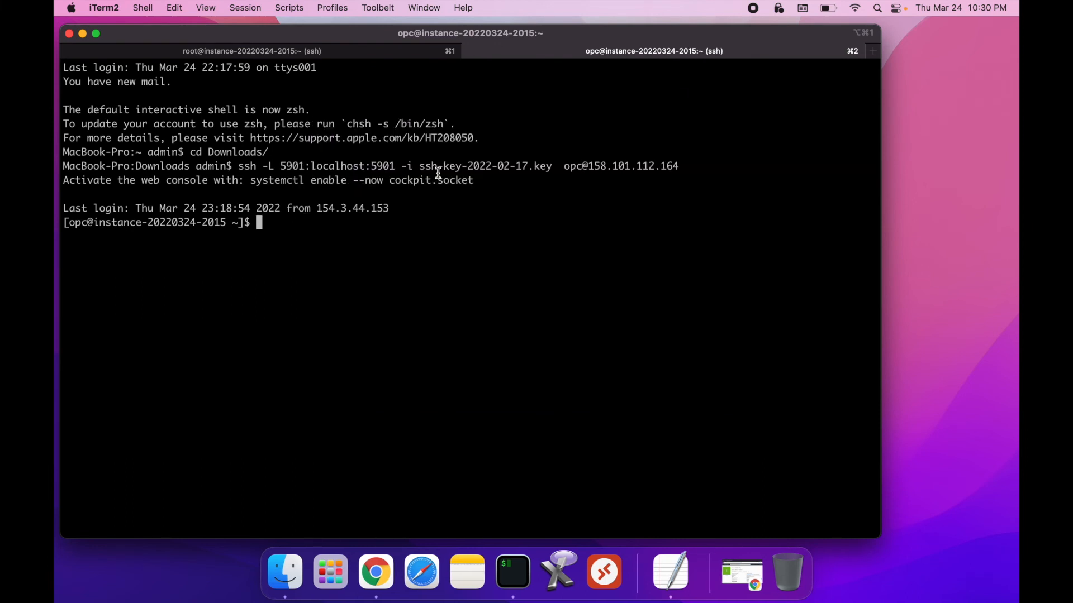
click(696, 571)
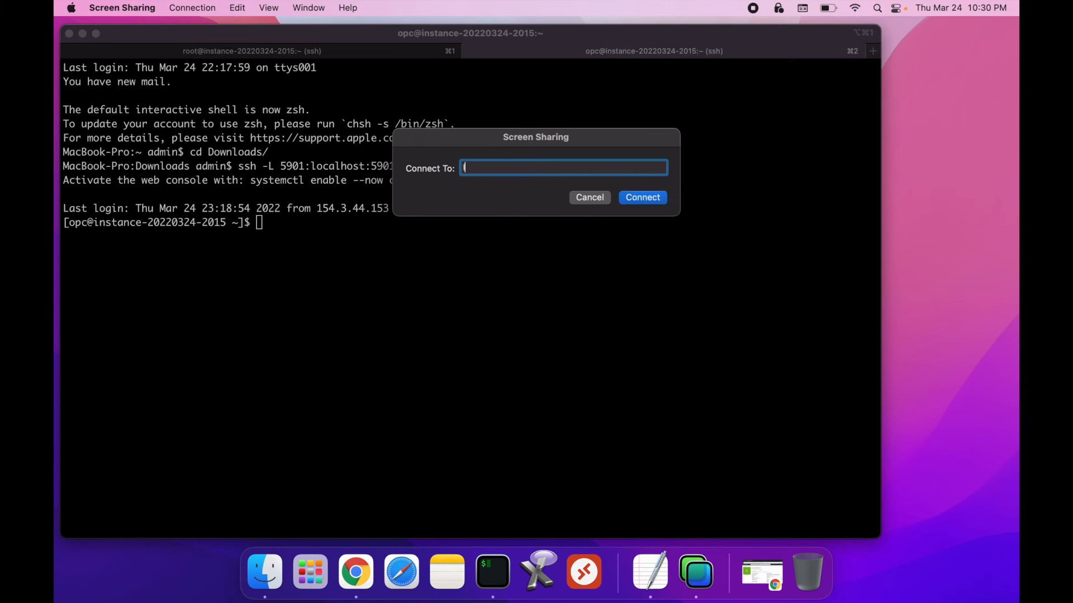
text(localhost:)
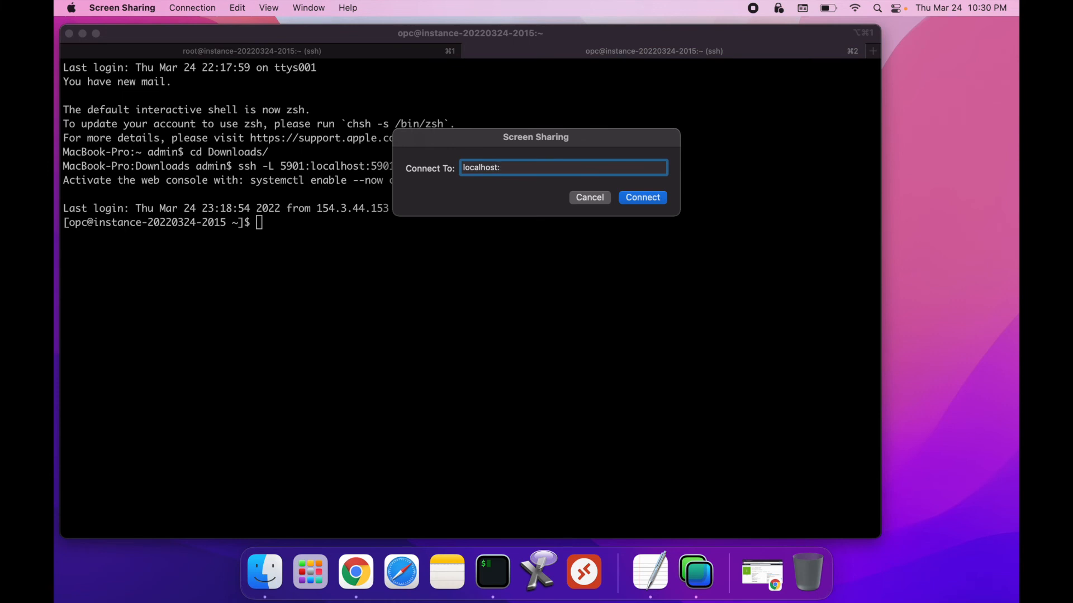
text(5)
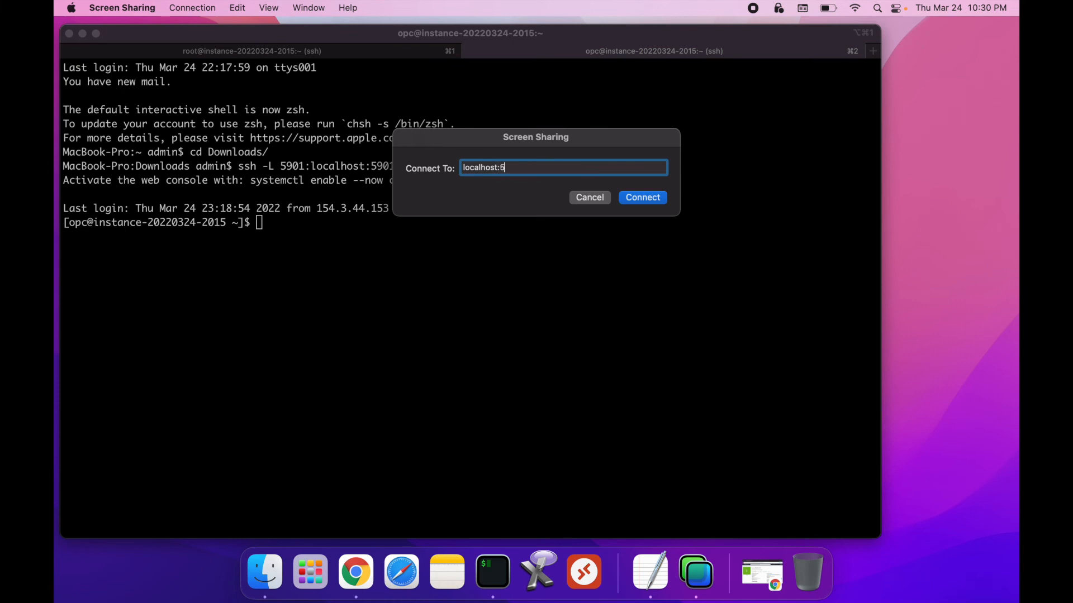
click(642, 197)
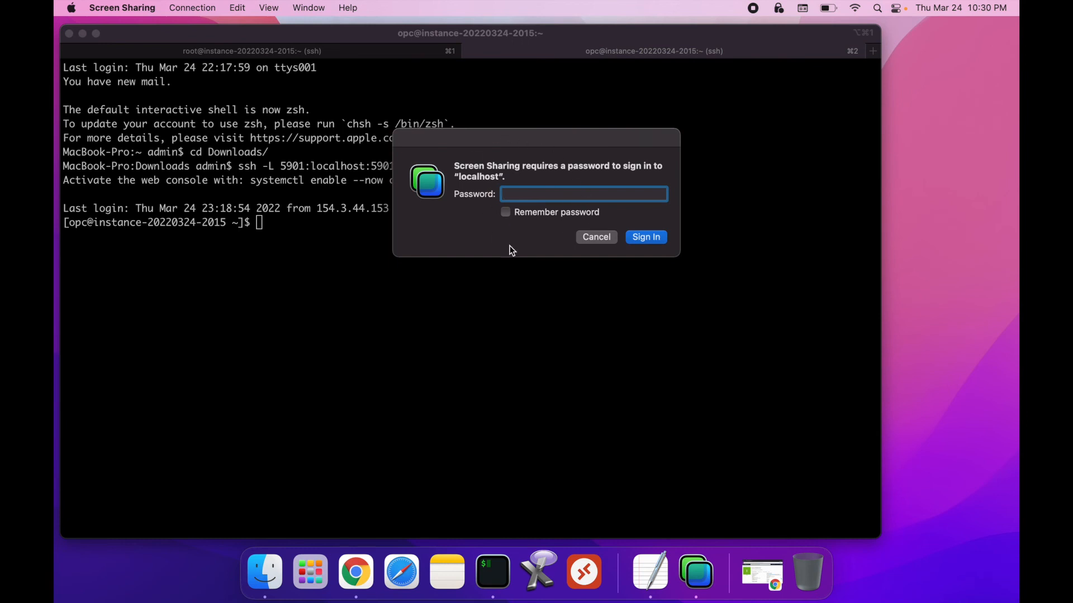
mouse_move(364, 63)
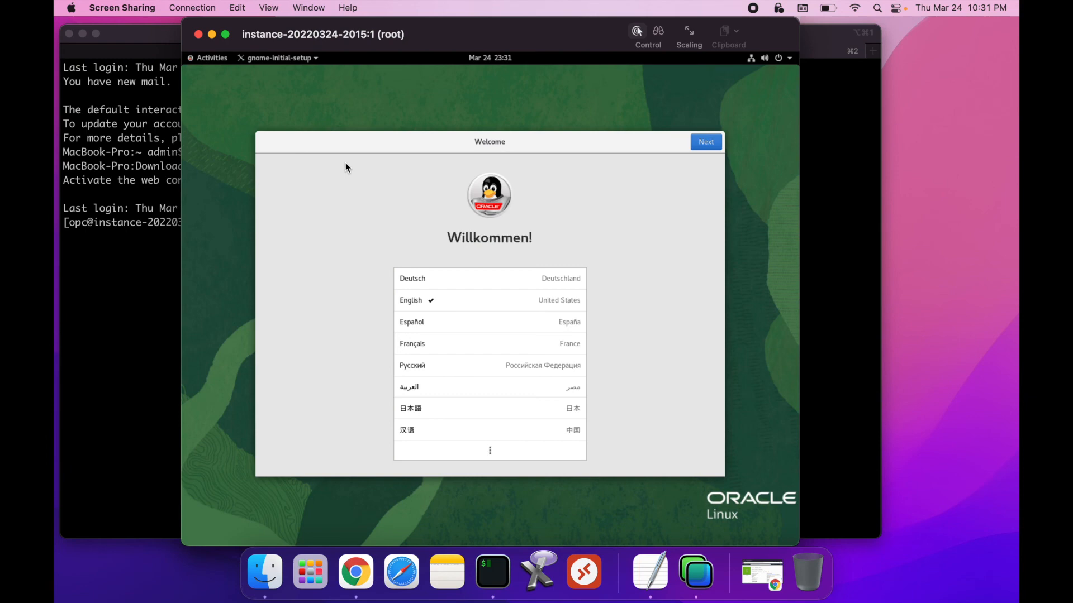
mouse_move(724, 142)
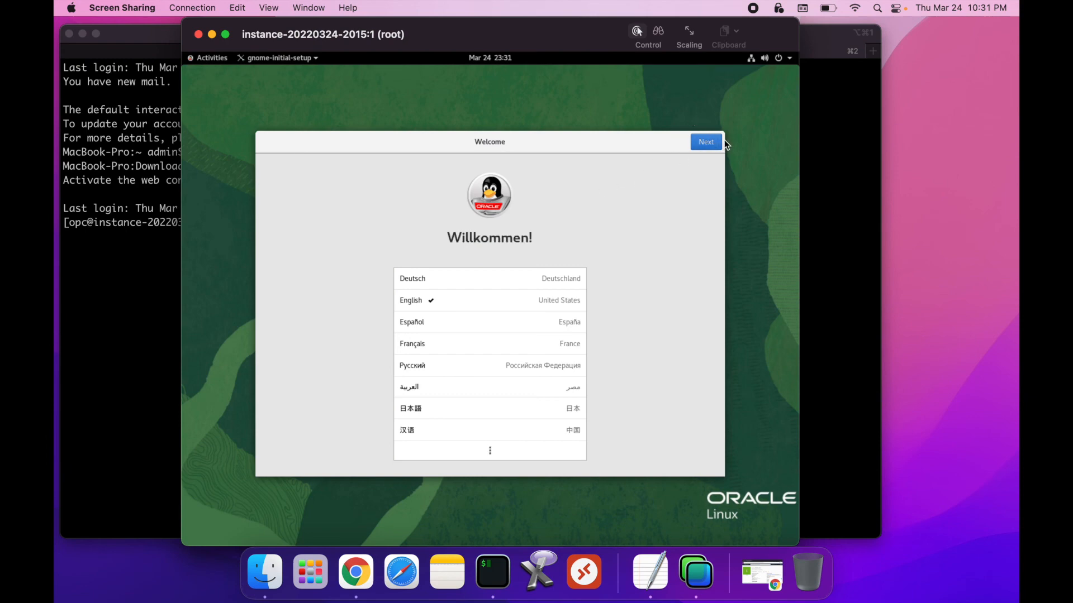
Accept English and privacy defaults, skip Online Accounts, start the server, close Getting Started help.
click(705, 141)
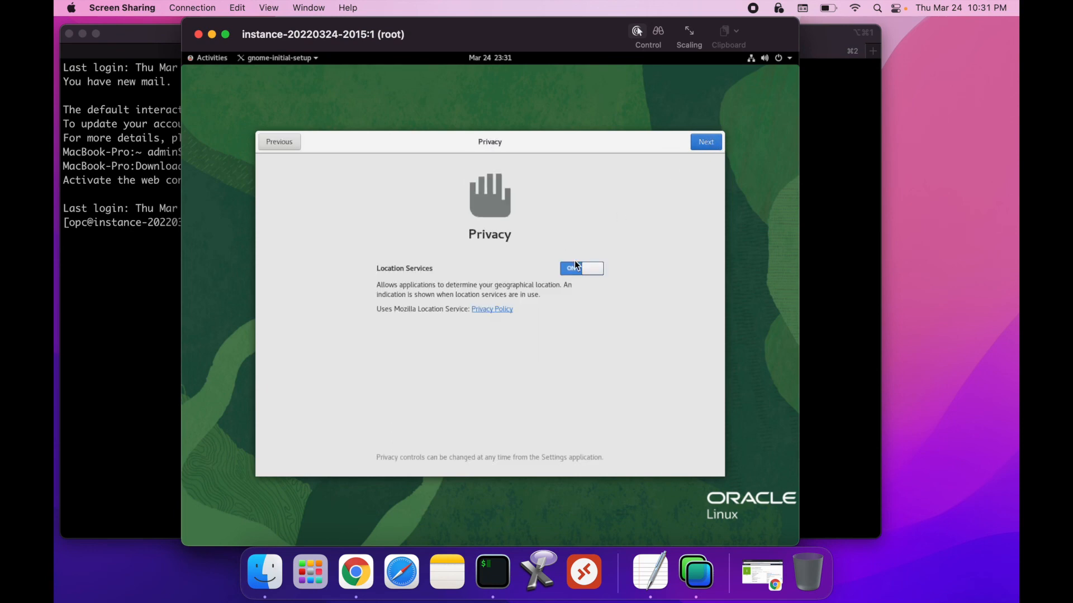
click(705, 141)
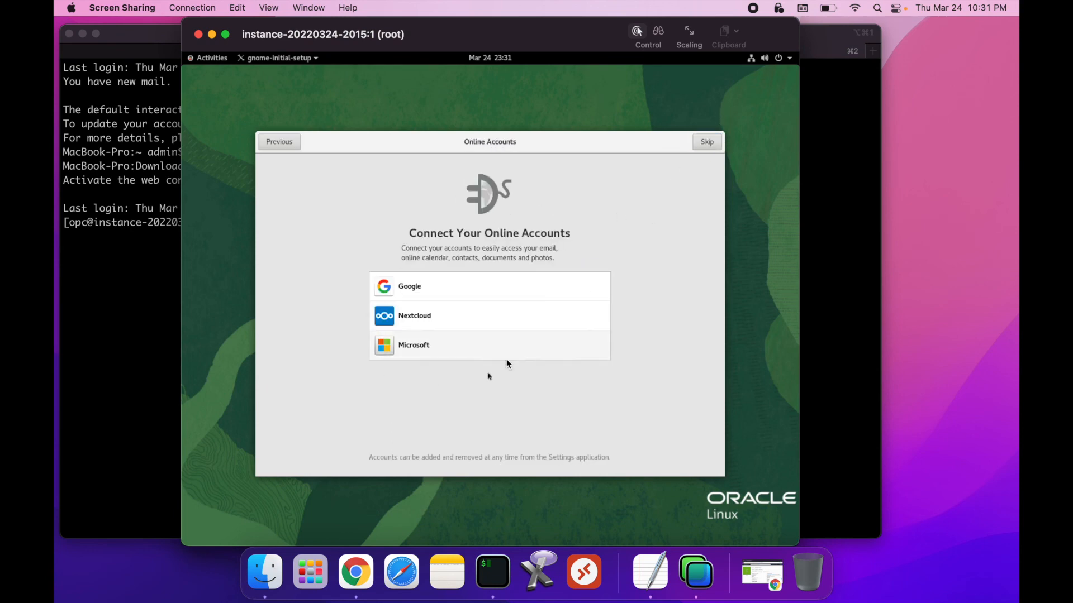
click(707, 141)
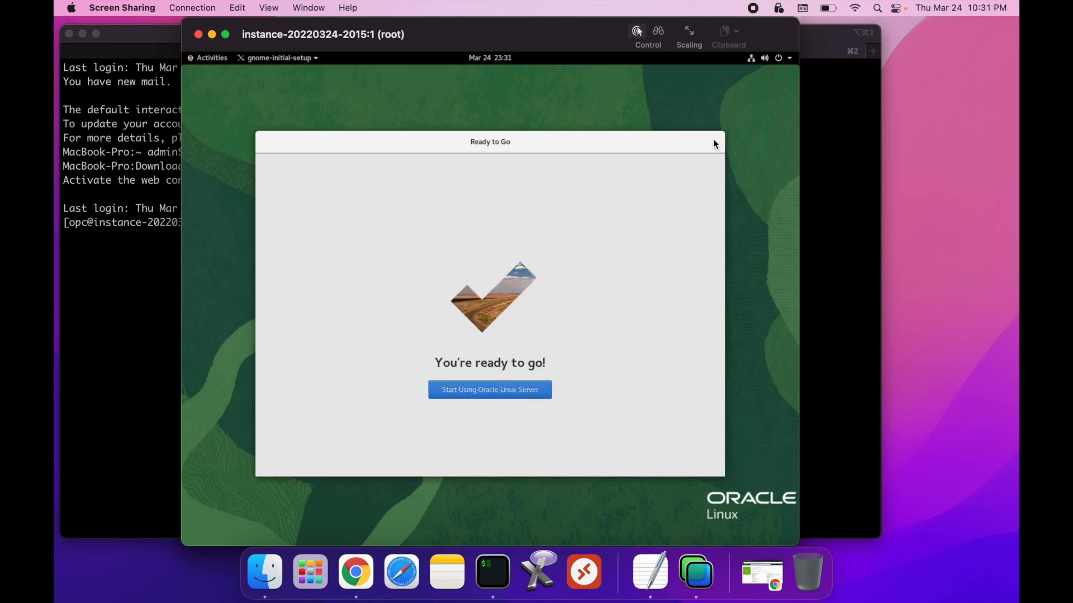
click(489, 390)
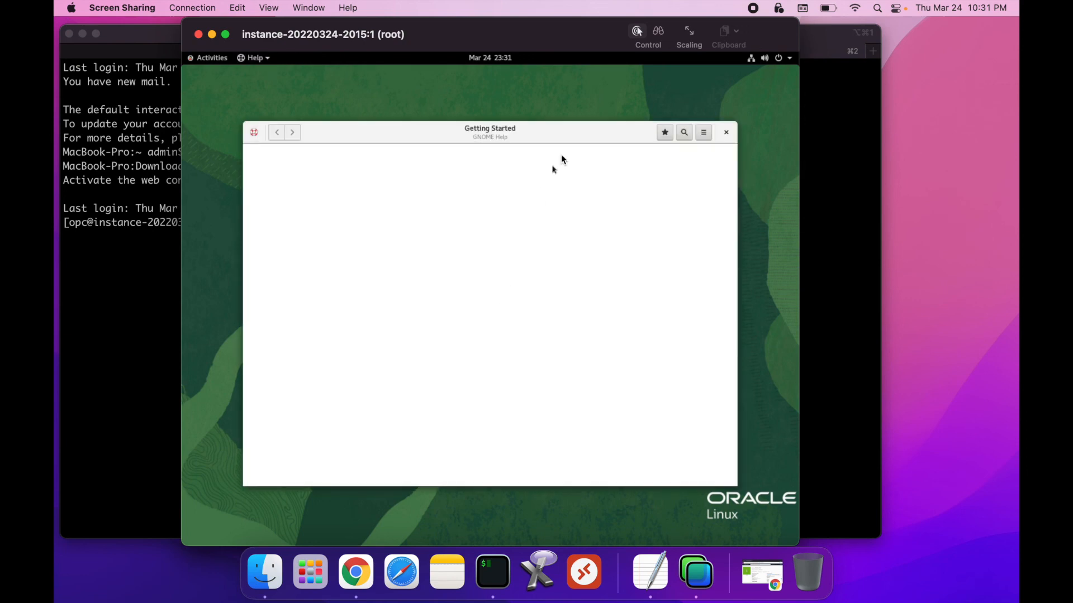
click(211, 58)
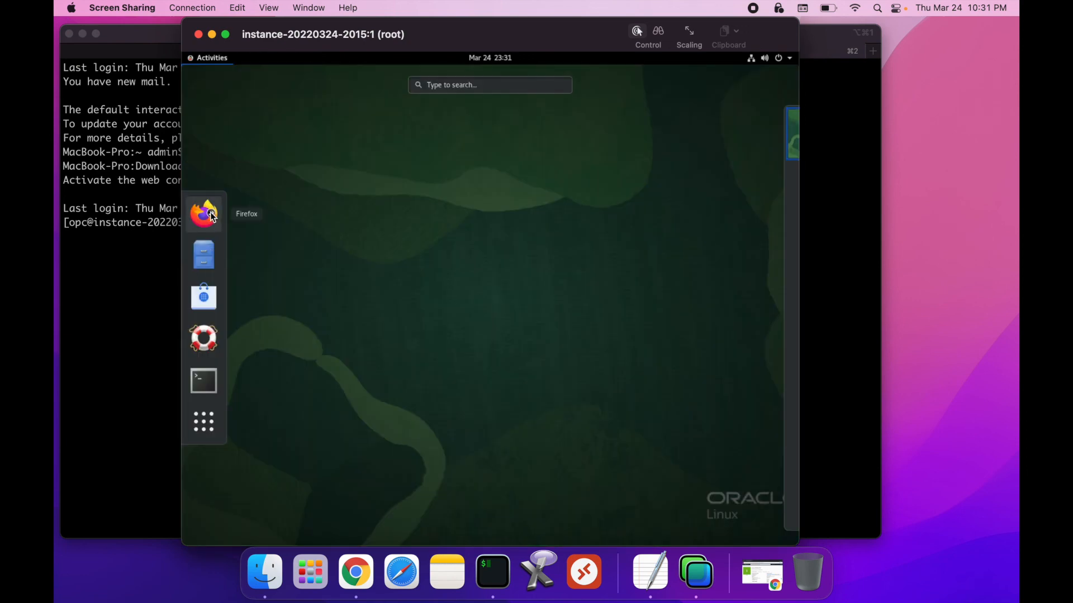
Launch Firefox from the GNOME dash on the remote Oracle Linux desktop.
click(204, 213)
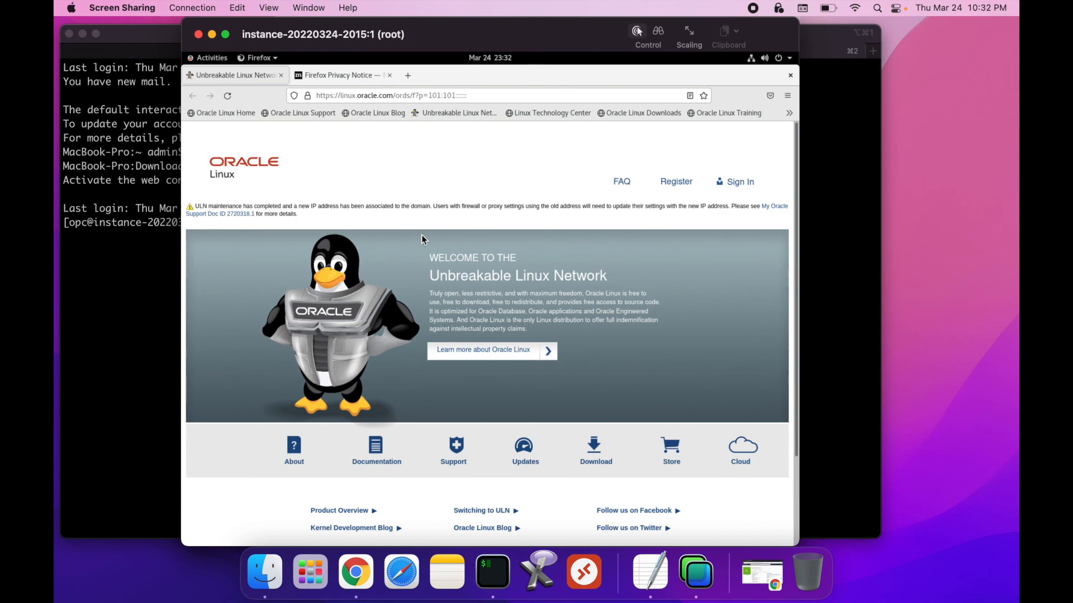
mouse_move(639, 5)
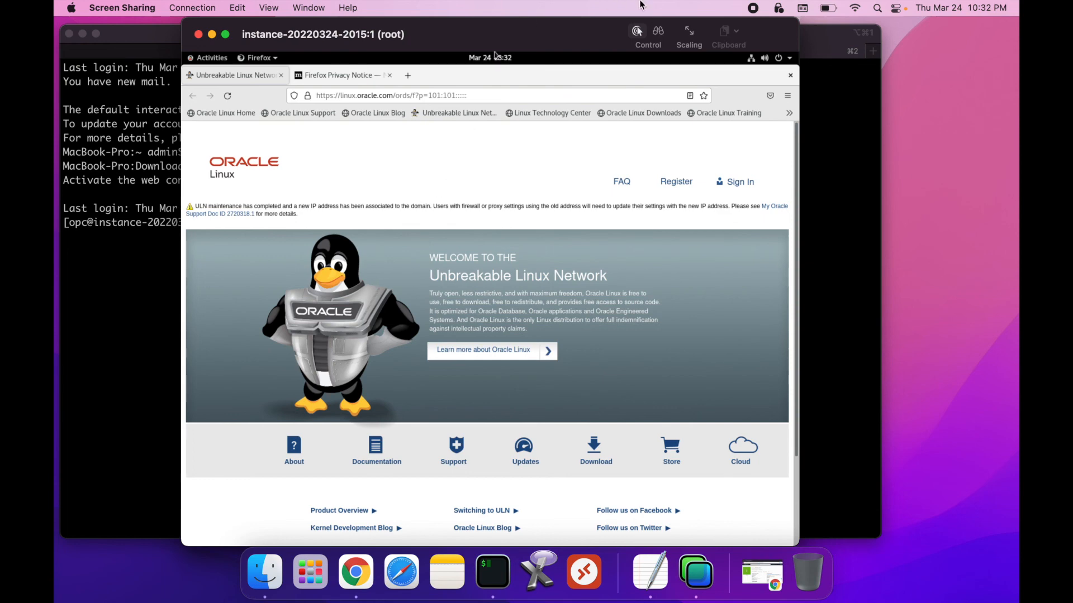